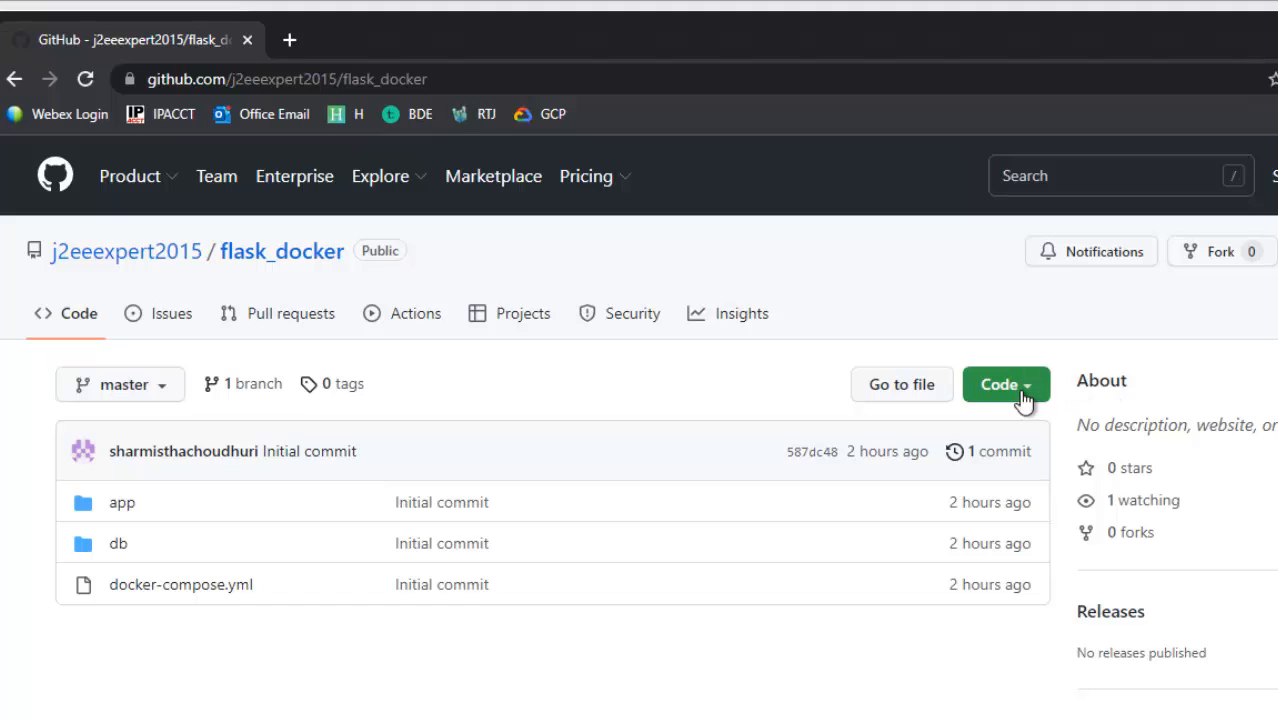
Copy the flask_docker repository's HTTPS clone address from the Code menu.
click(1006, 384)
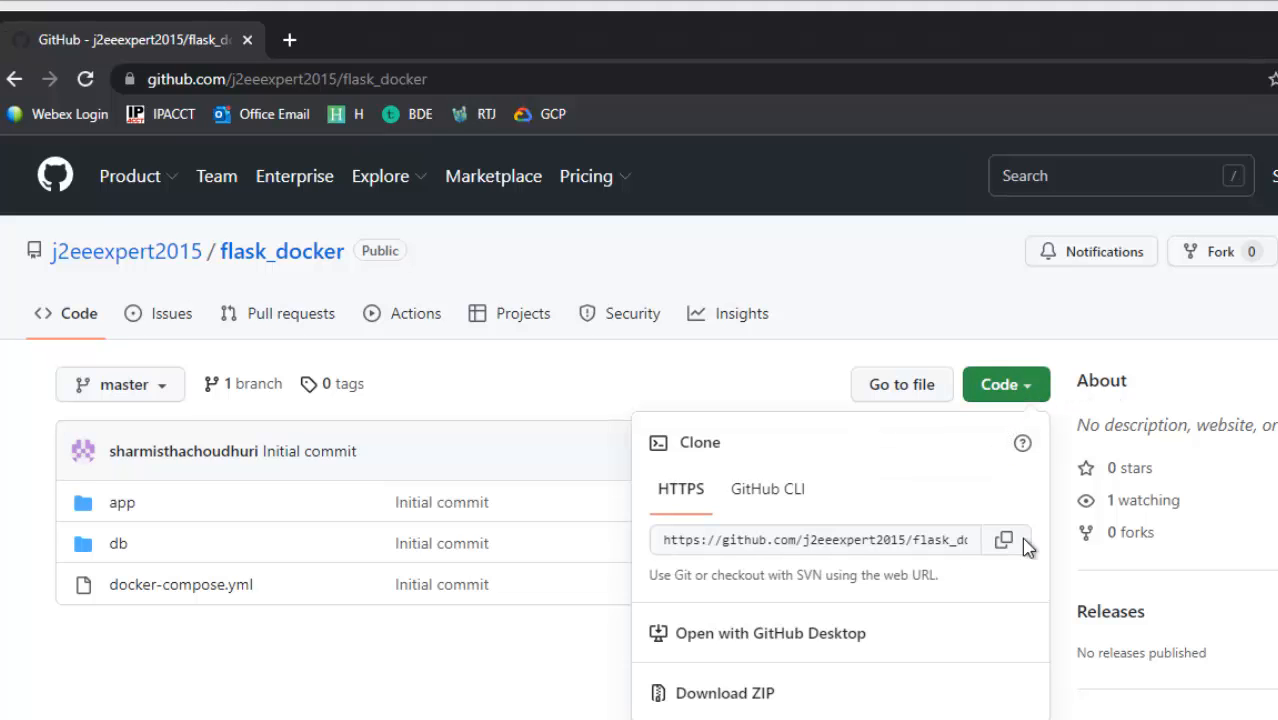
click(1004, 540)
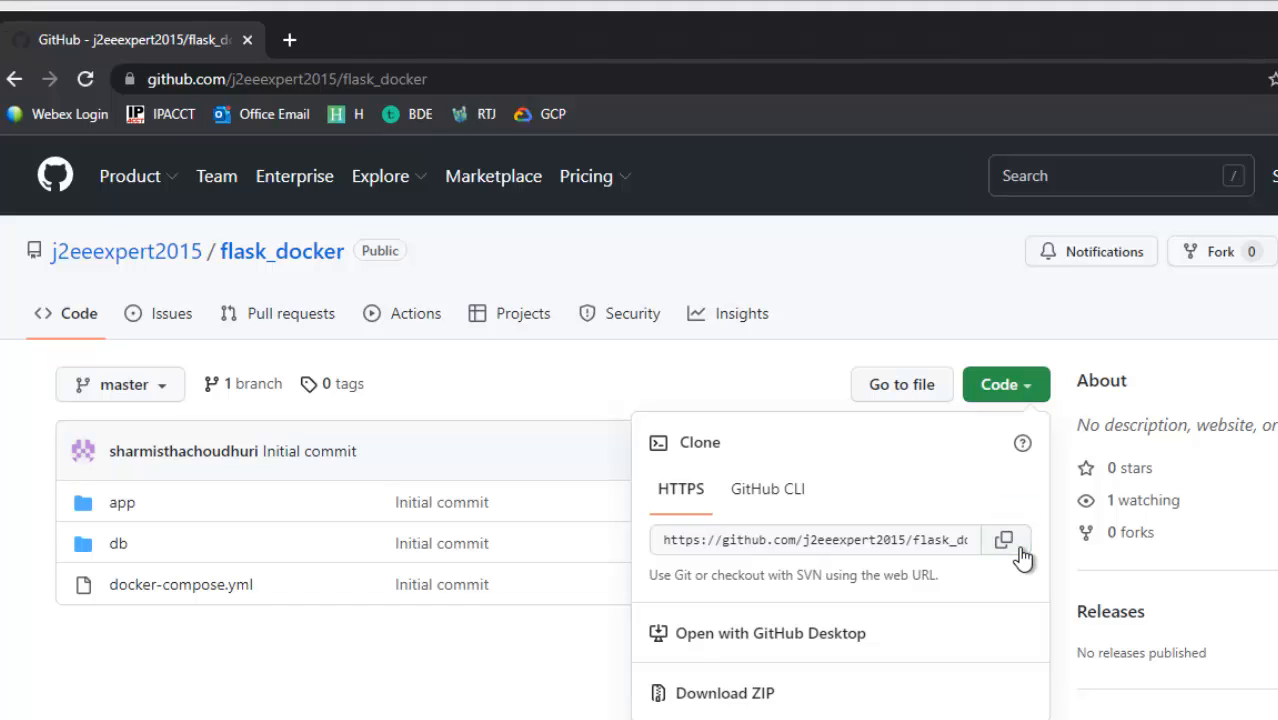
mouse_move(772, 672)
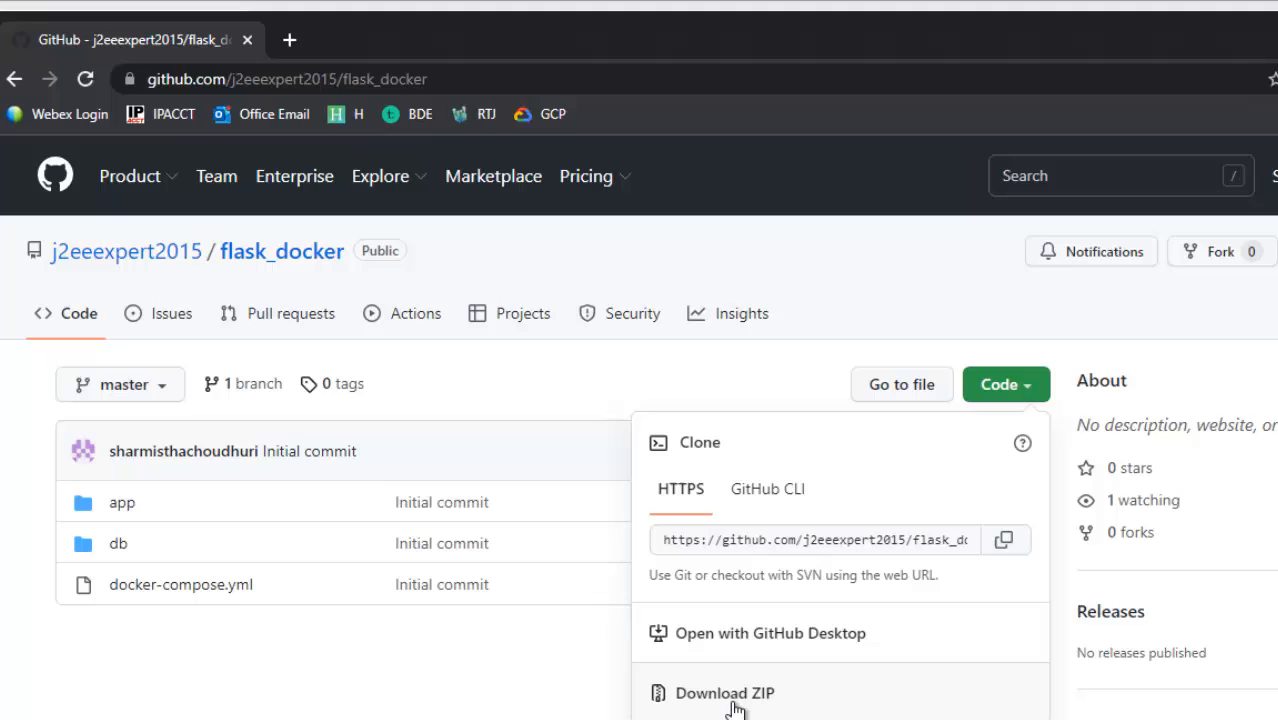
mouse_move(850, 322)
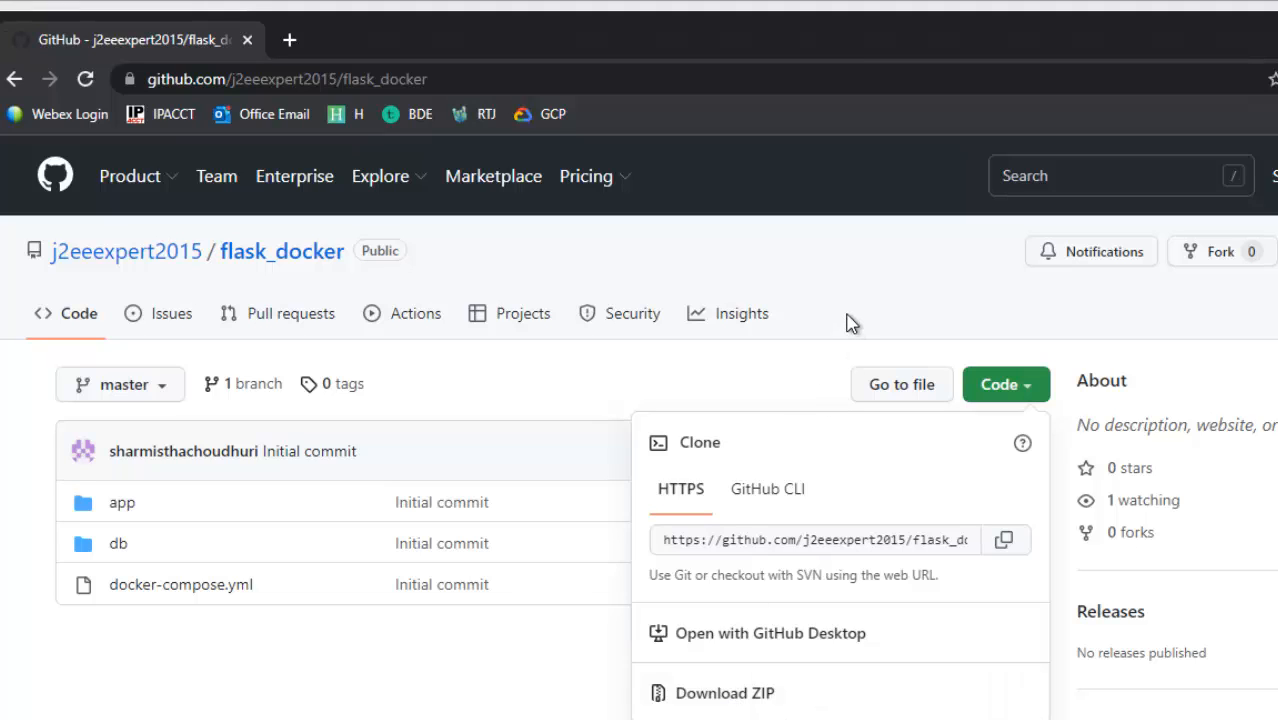
click(1004, 384)
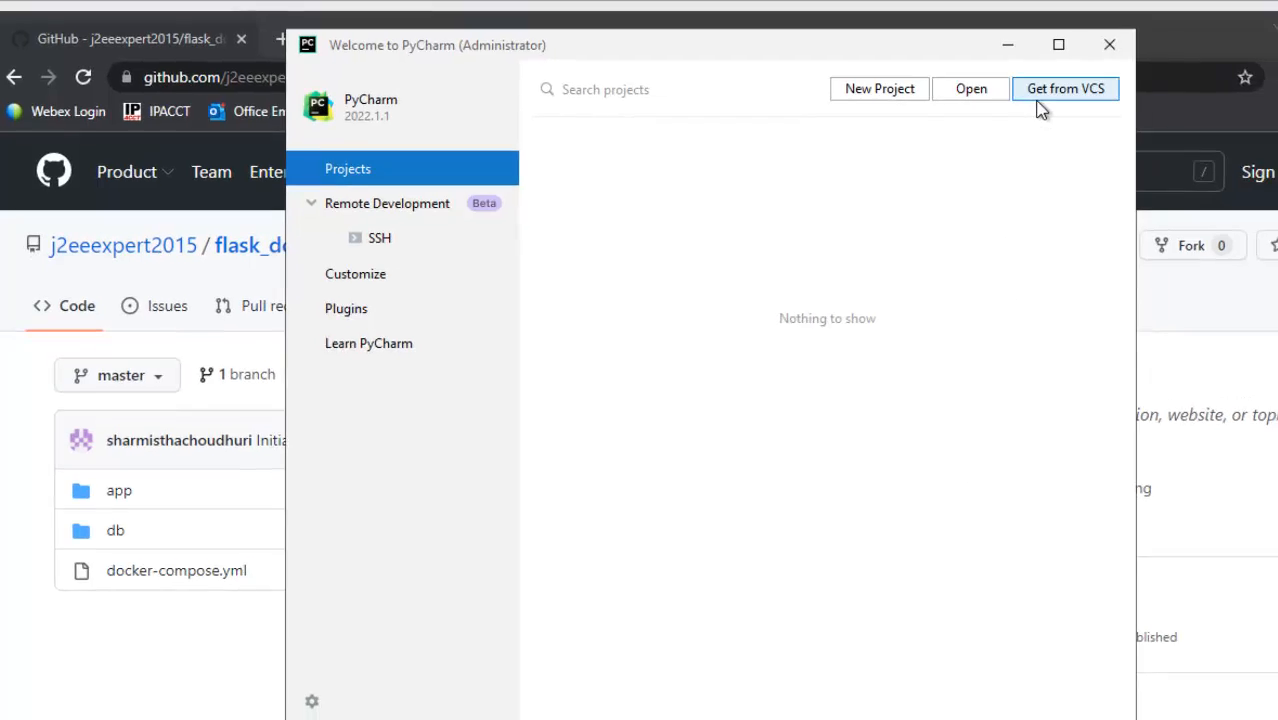
Start Get from VCS and paste the flask_docker URL into the repository URL field.
click(1064, 88)
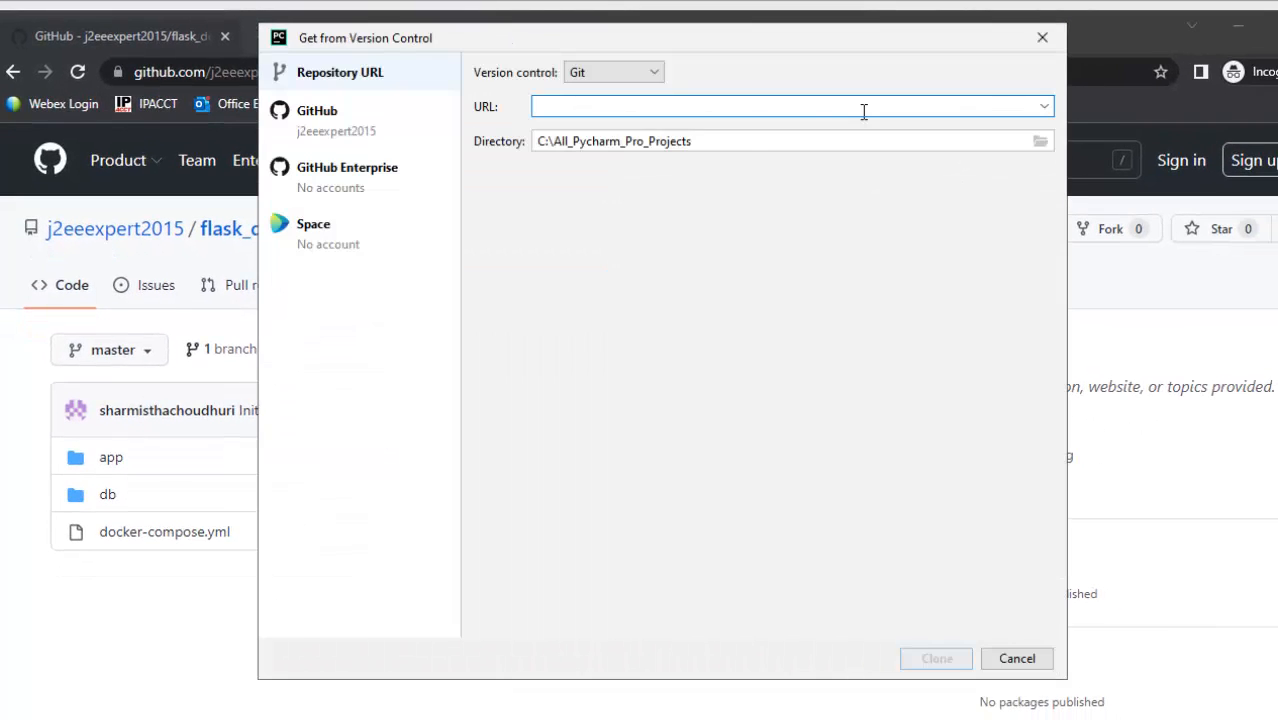
click(1016, 658)
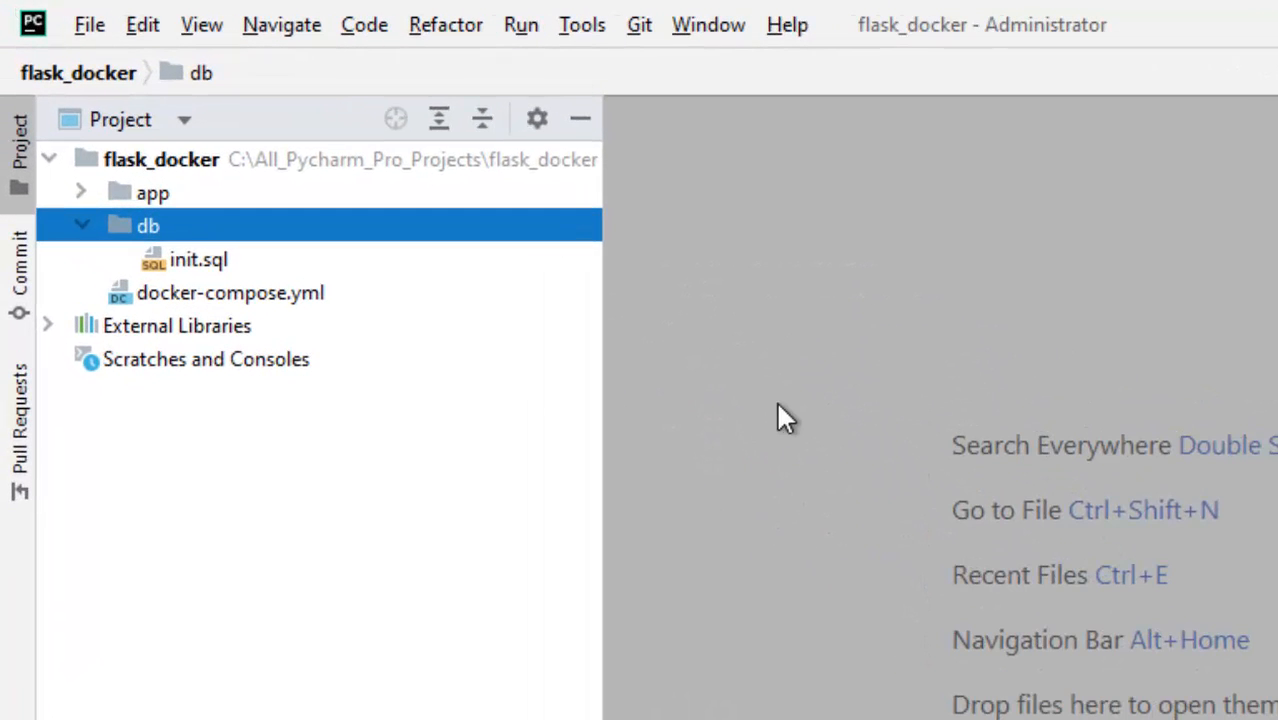
mouse_move(100, 200)
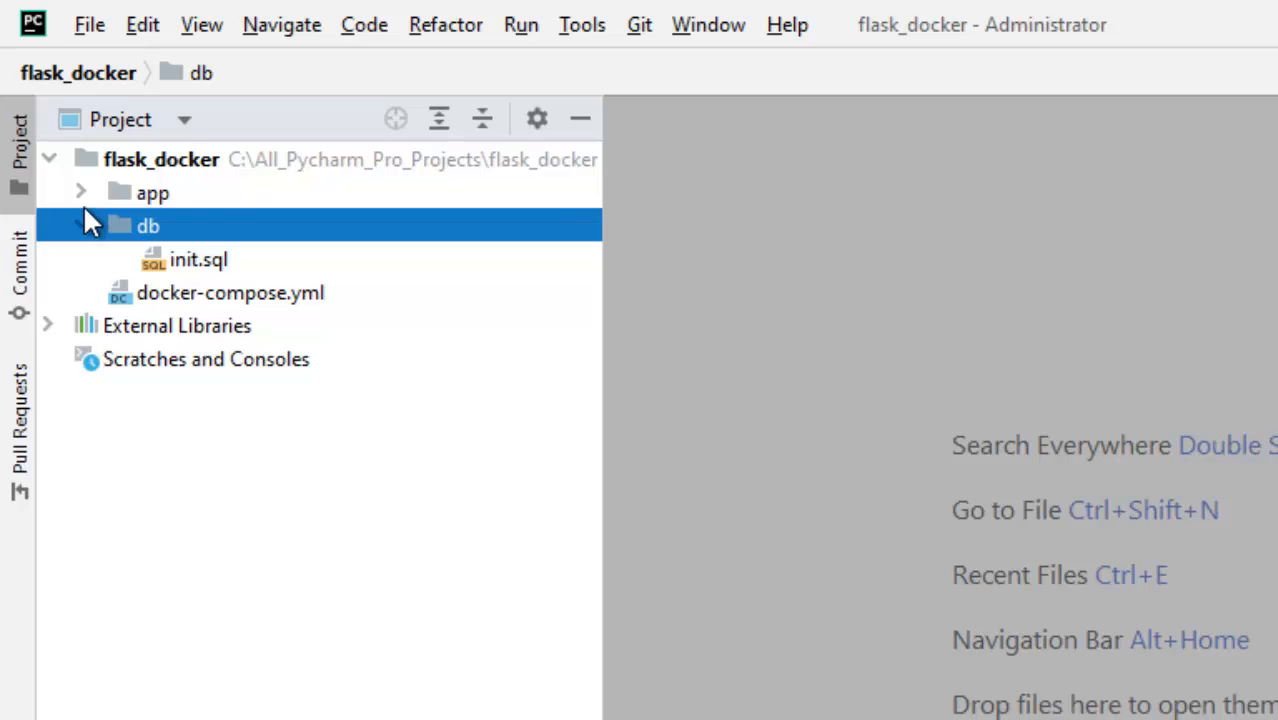
Open app/app.py and review the employee query against the sampledb MySQL database.
click(152, 192)
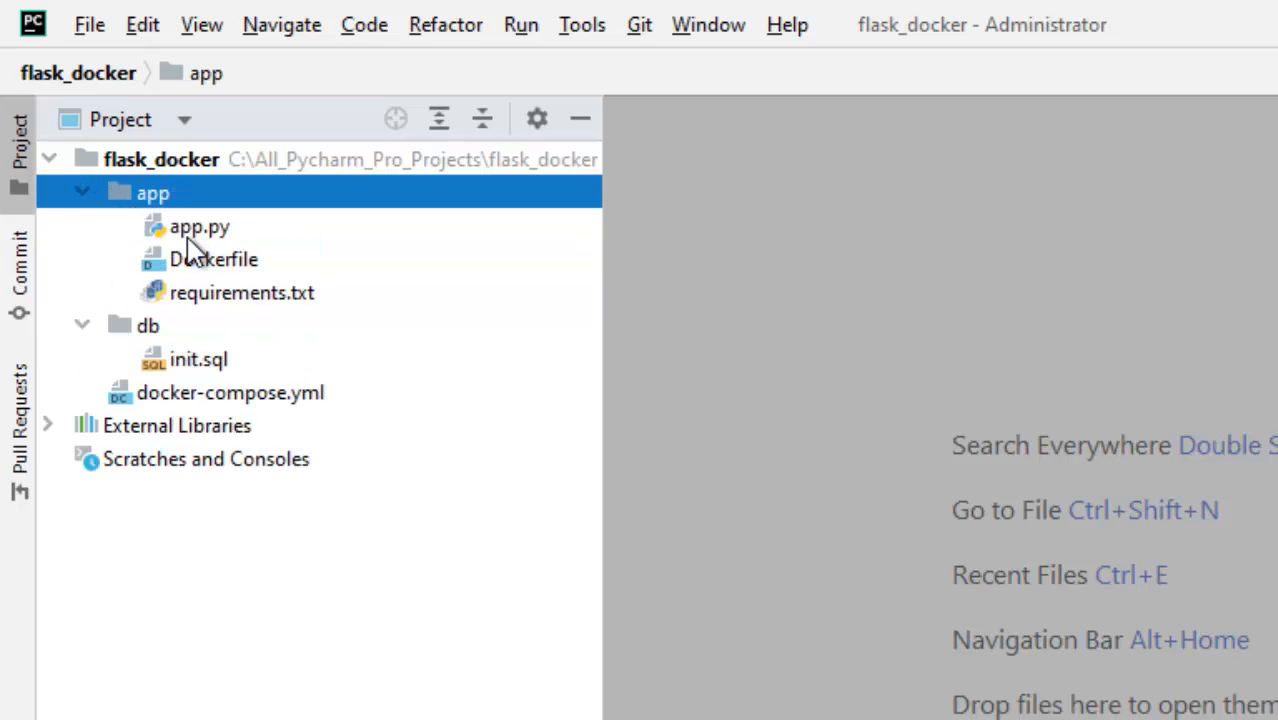
double_click(200, 226)
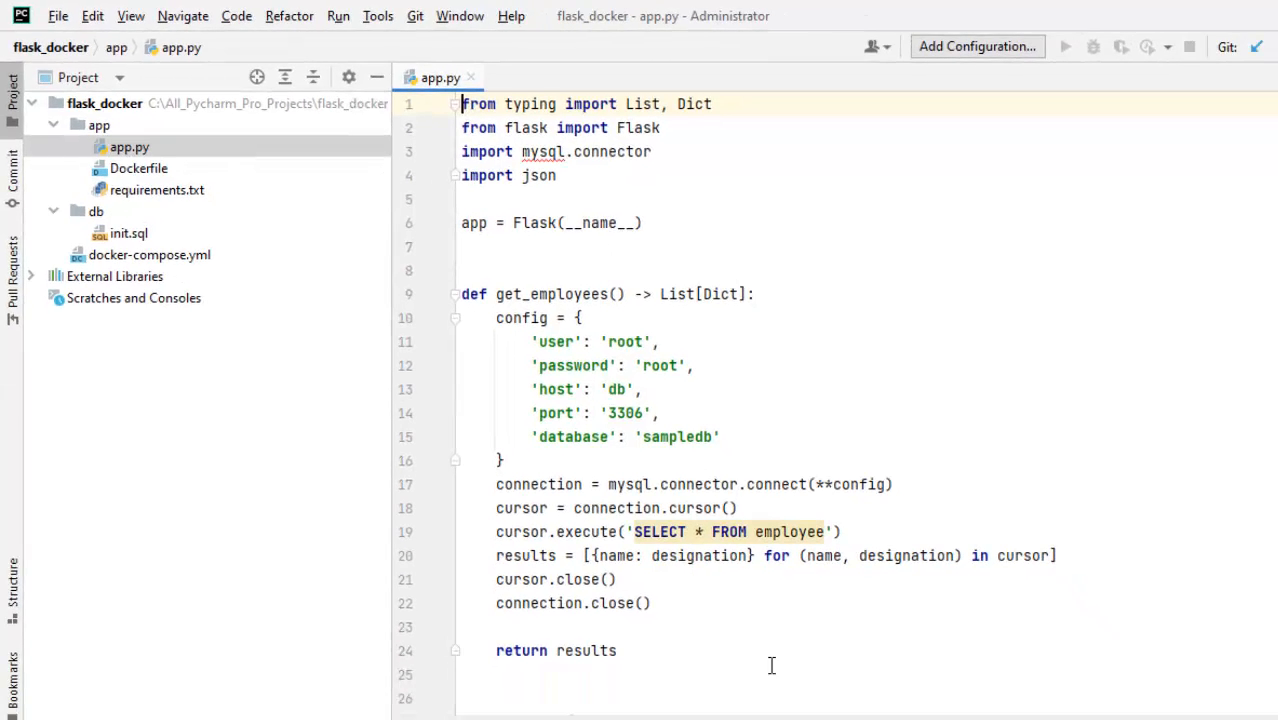
scroll(down, 3)
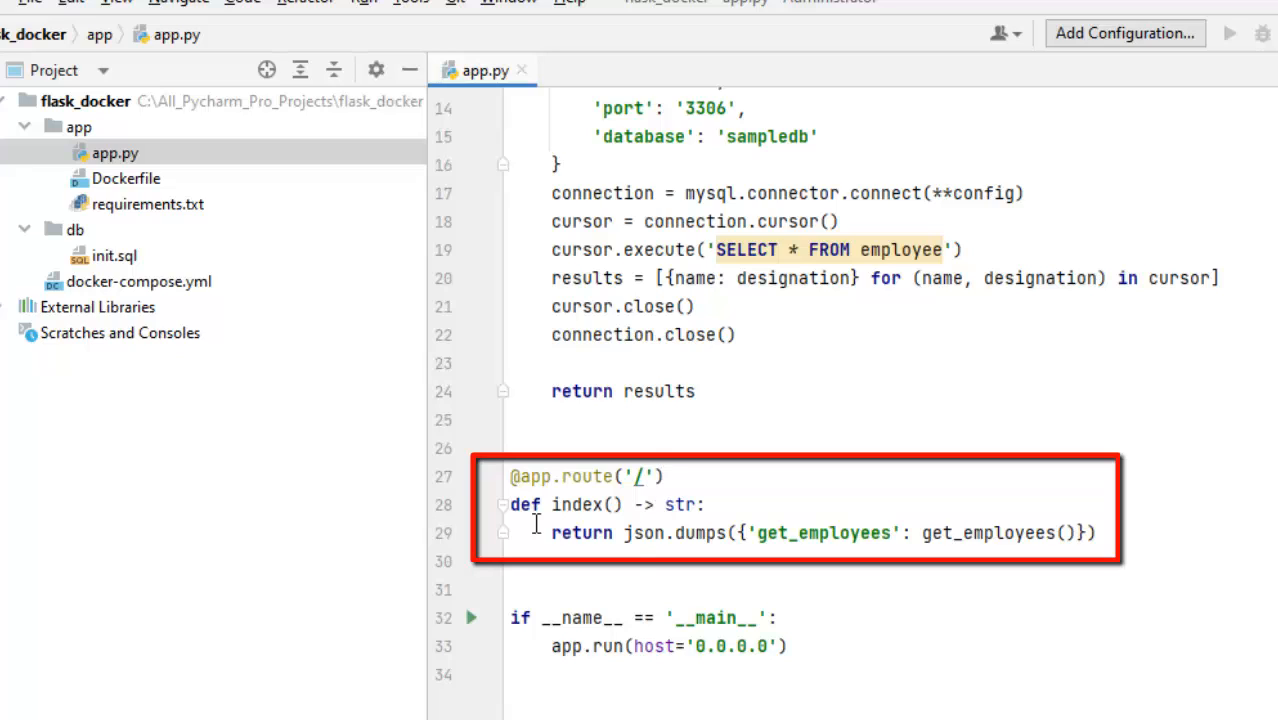
mouse_move(850, 524)
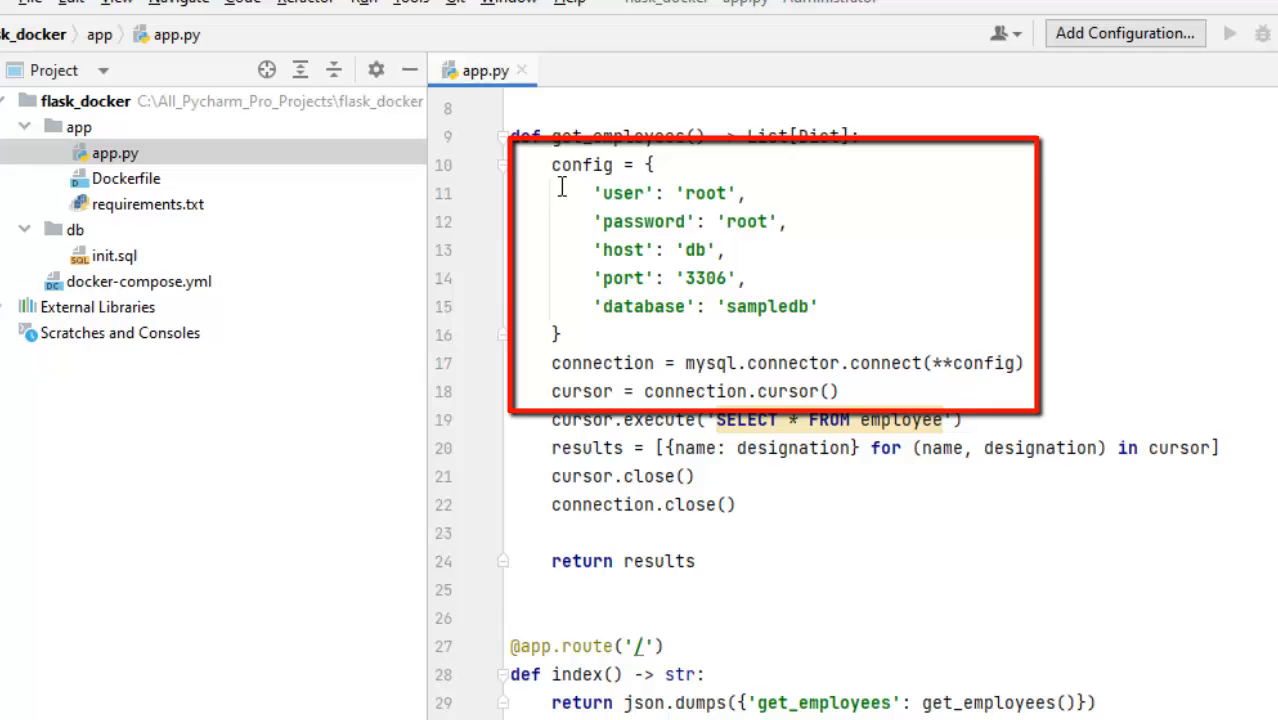
drag(550, 164, 560, 336)
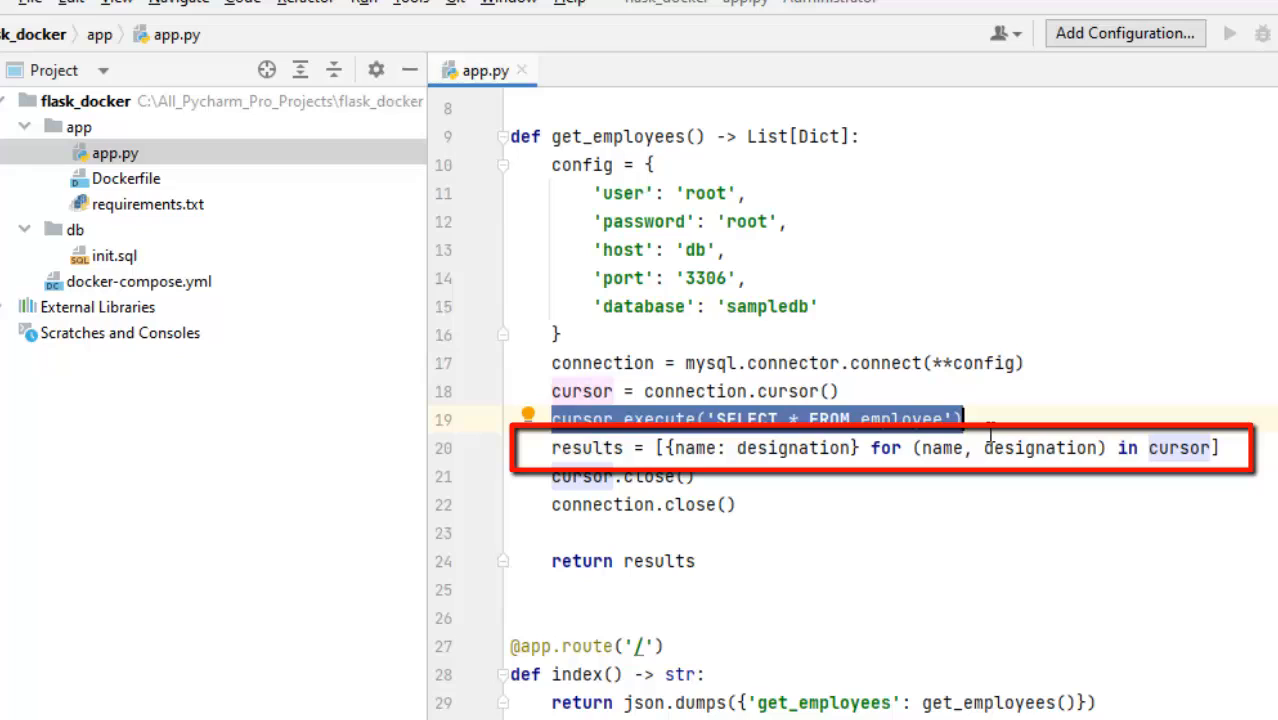
mouse_move(764, 440)
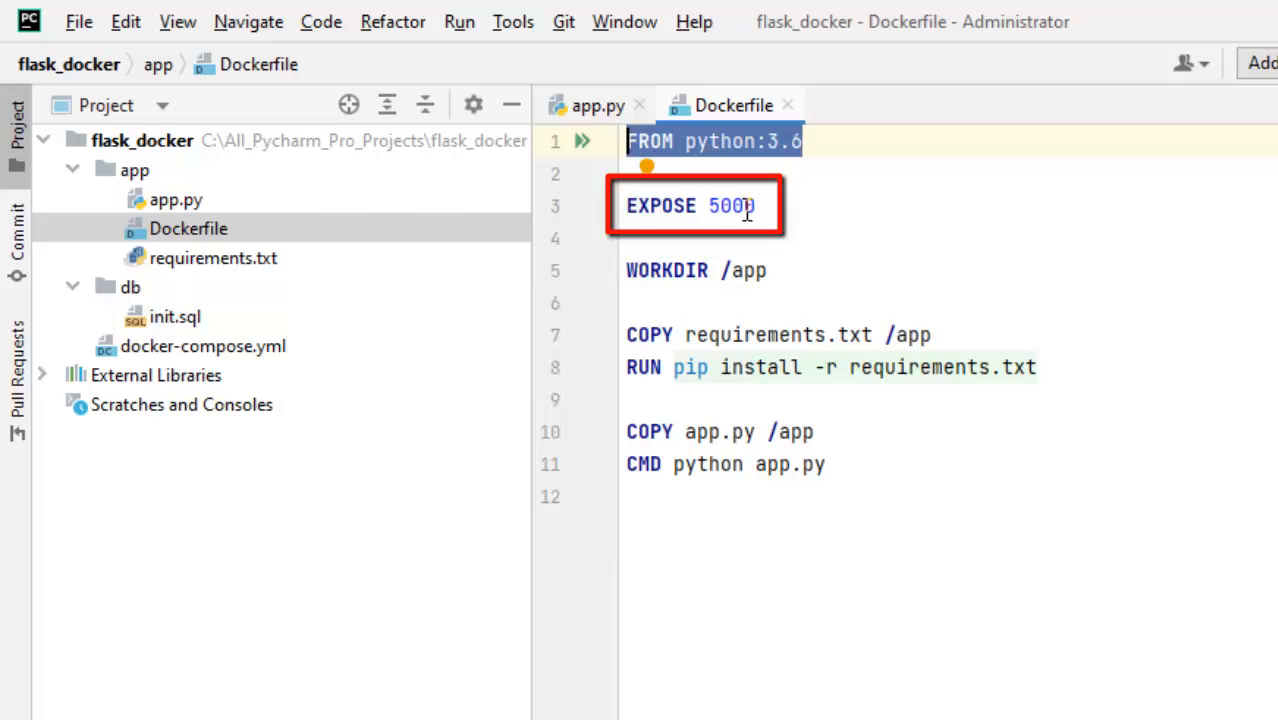
Review the Dockerfile's EXPOSE 5000 and pip install -r requirements.txt steps.
double_click(730, 204)
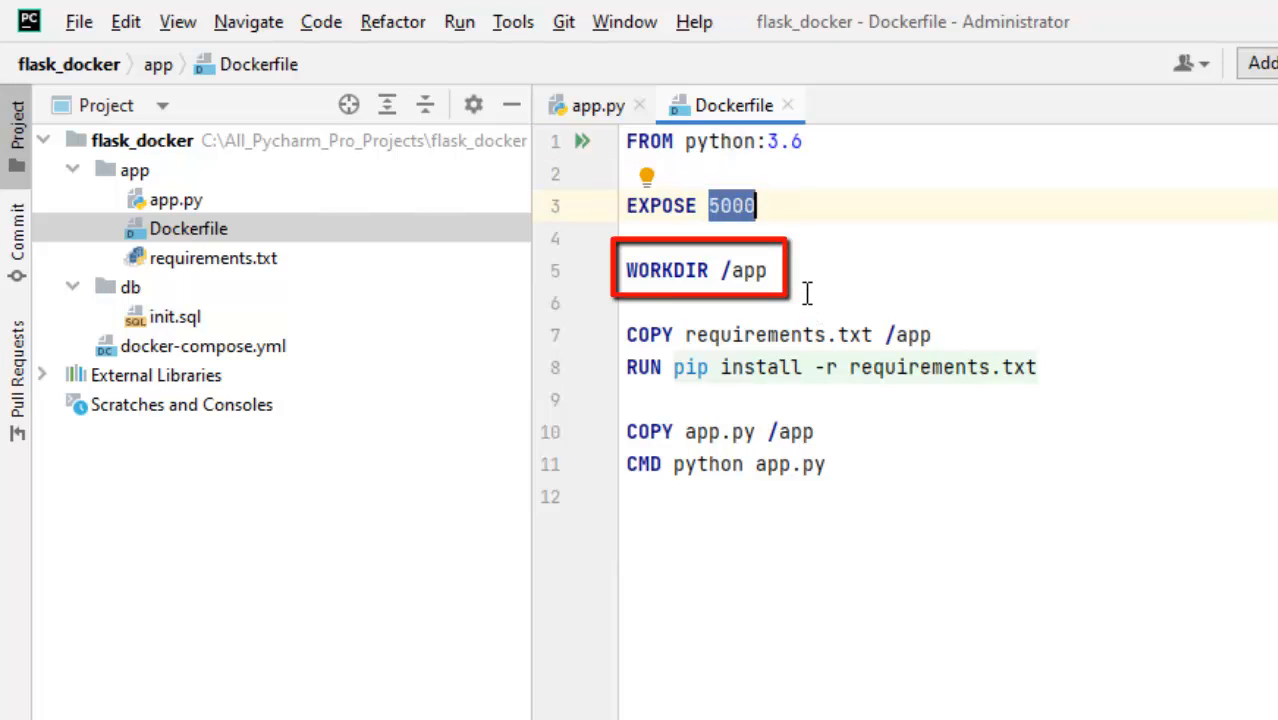
mouse_move(778, 334)
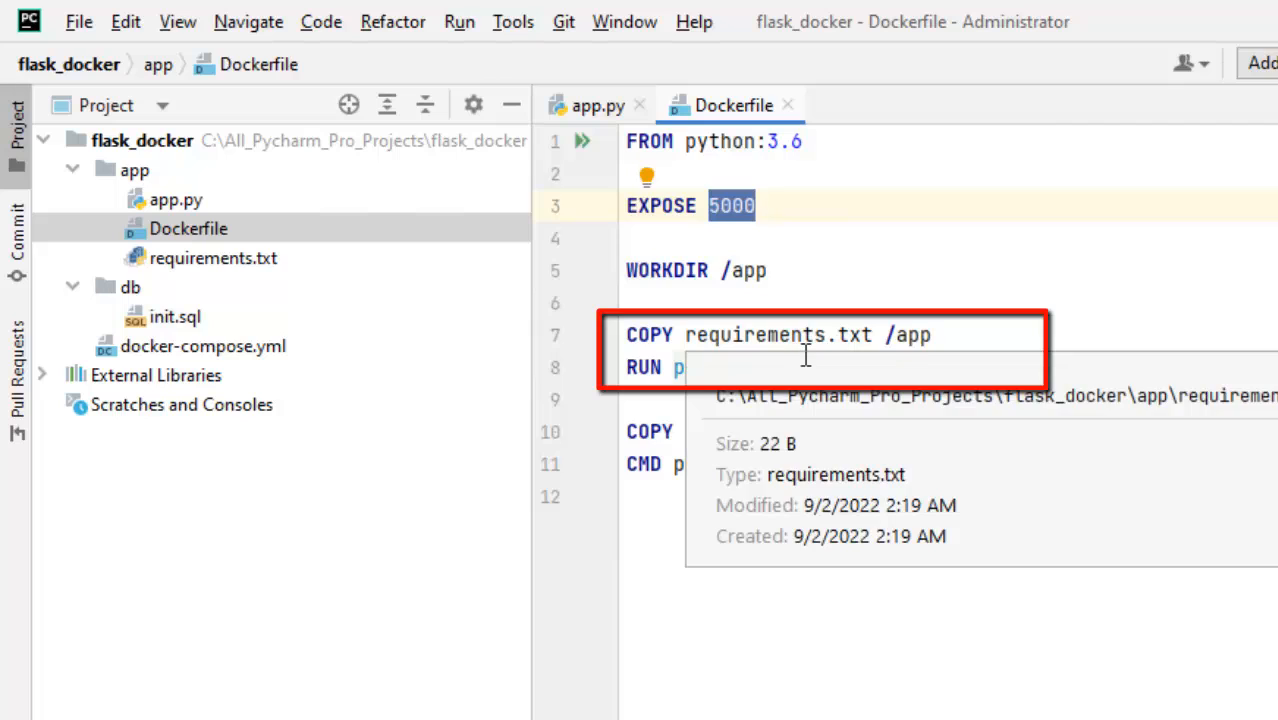
text(ip install -r requirements.txt)
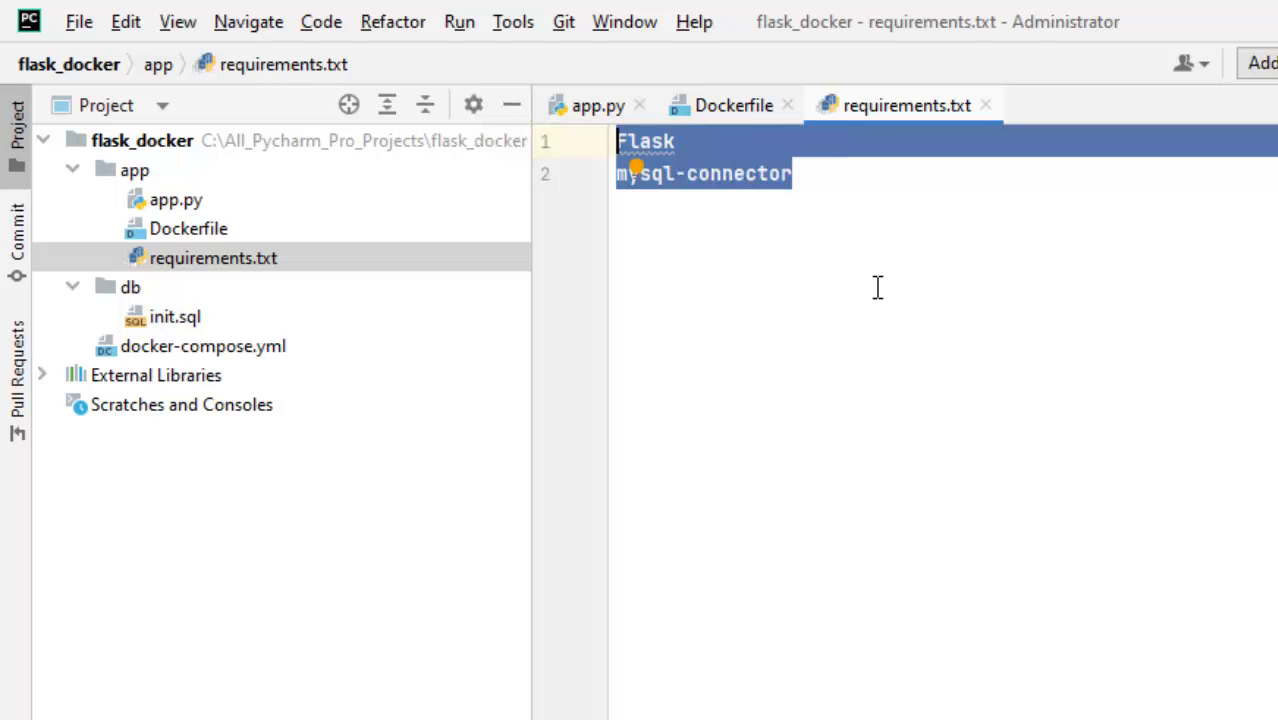
mouse_move(196, 336)
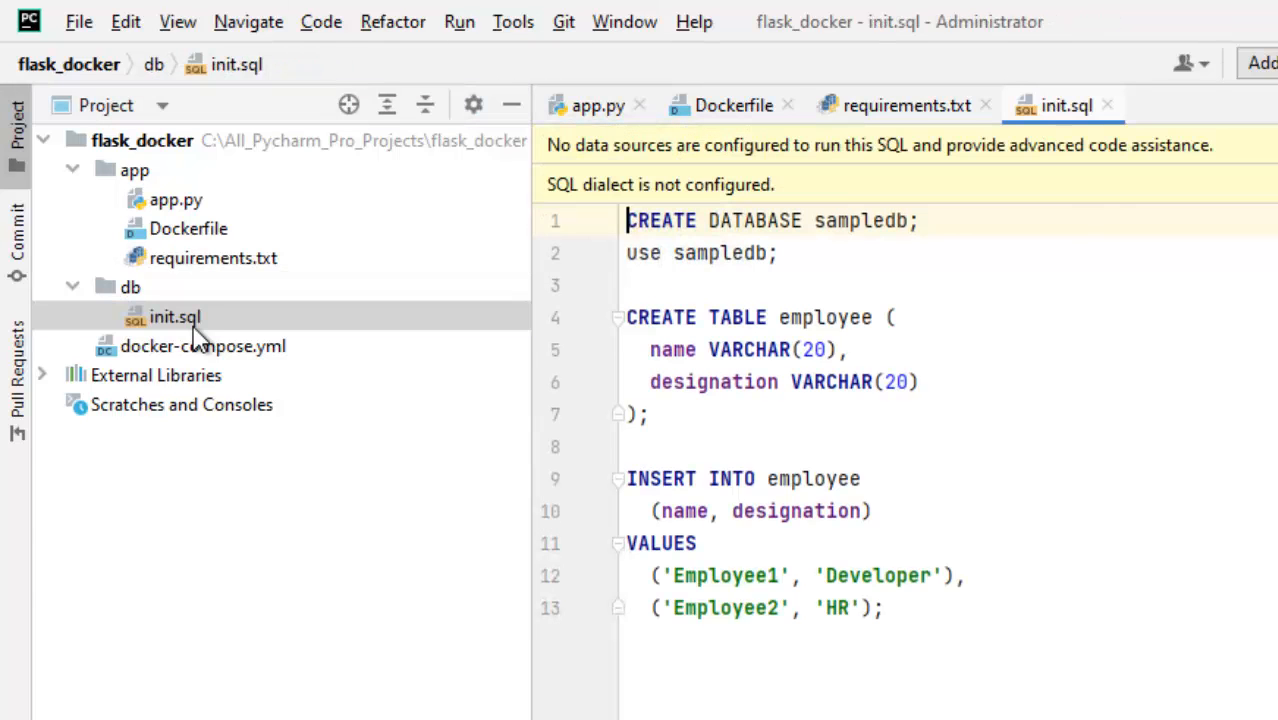
Open db/init.sql, which creates sampledb and seeds the employee table.
double_click(860, 220)
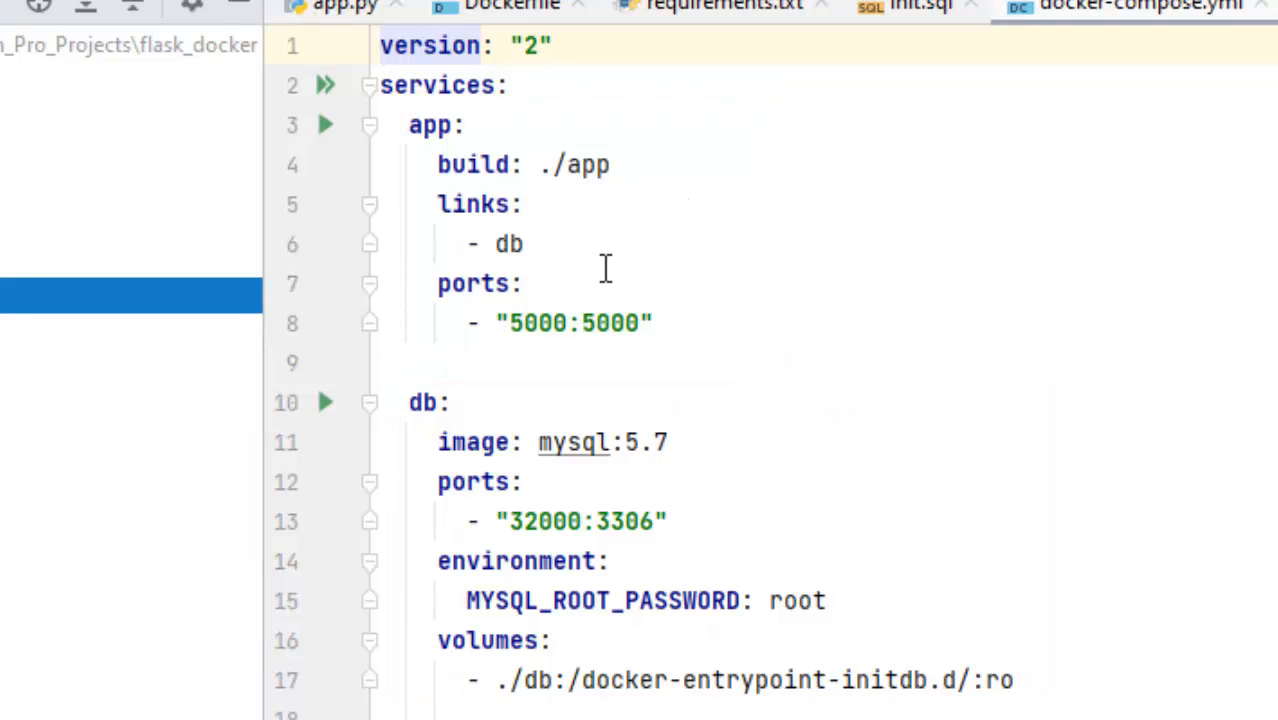
Review the app service's 5000:5000 port mapping in docker-compose.yml.
double_click(536, 322)
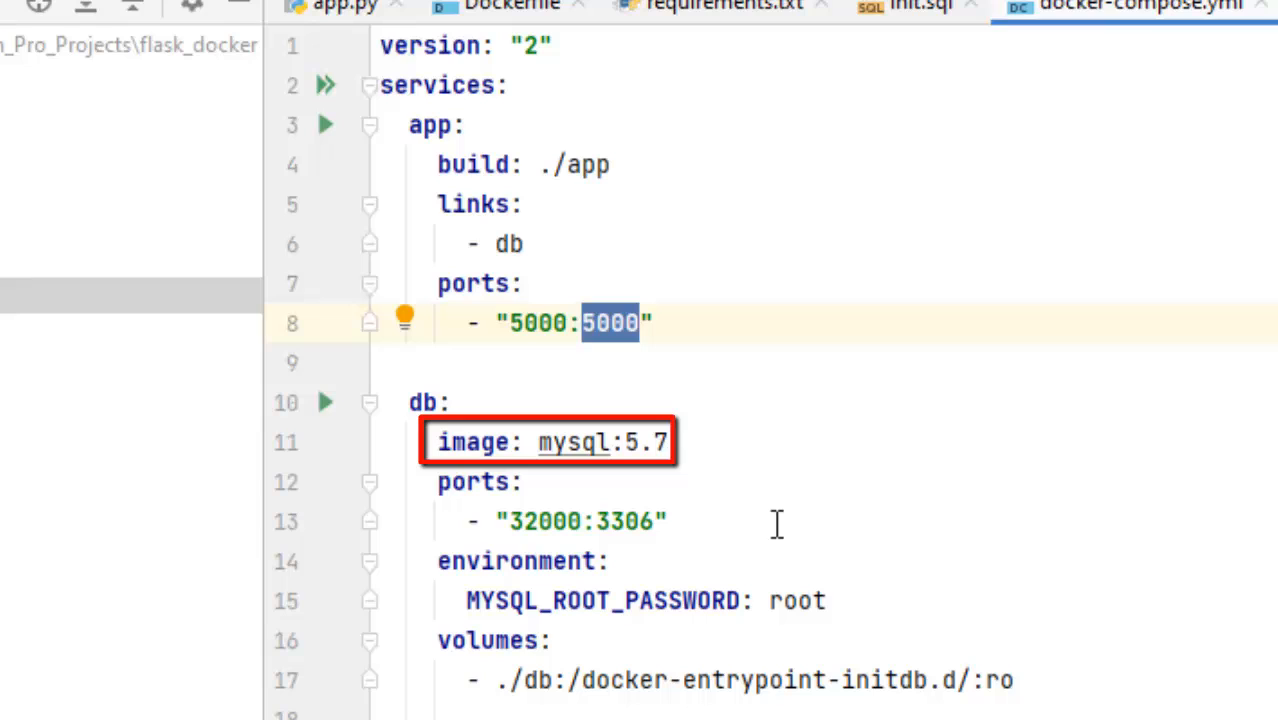
mouse_move(792, 464)
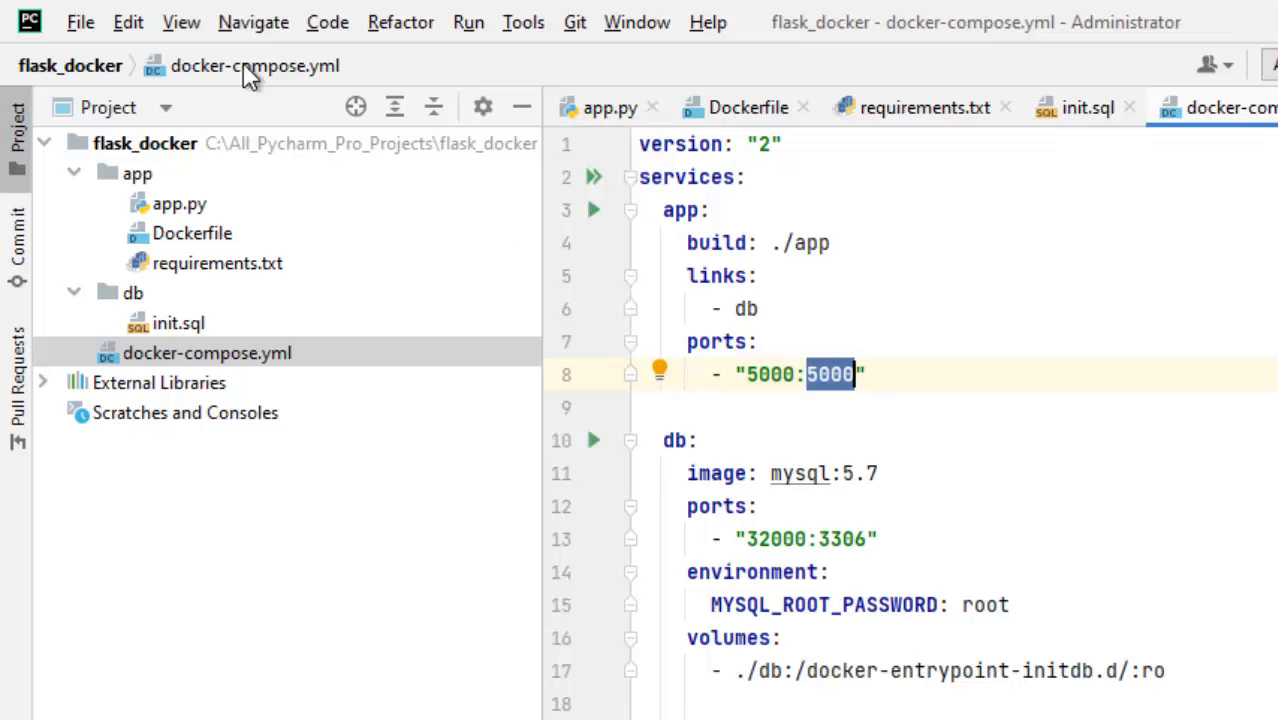
Remove the local Python 3.8 interpreter from the project's Python Interpreter settings.
click(80, 22)
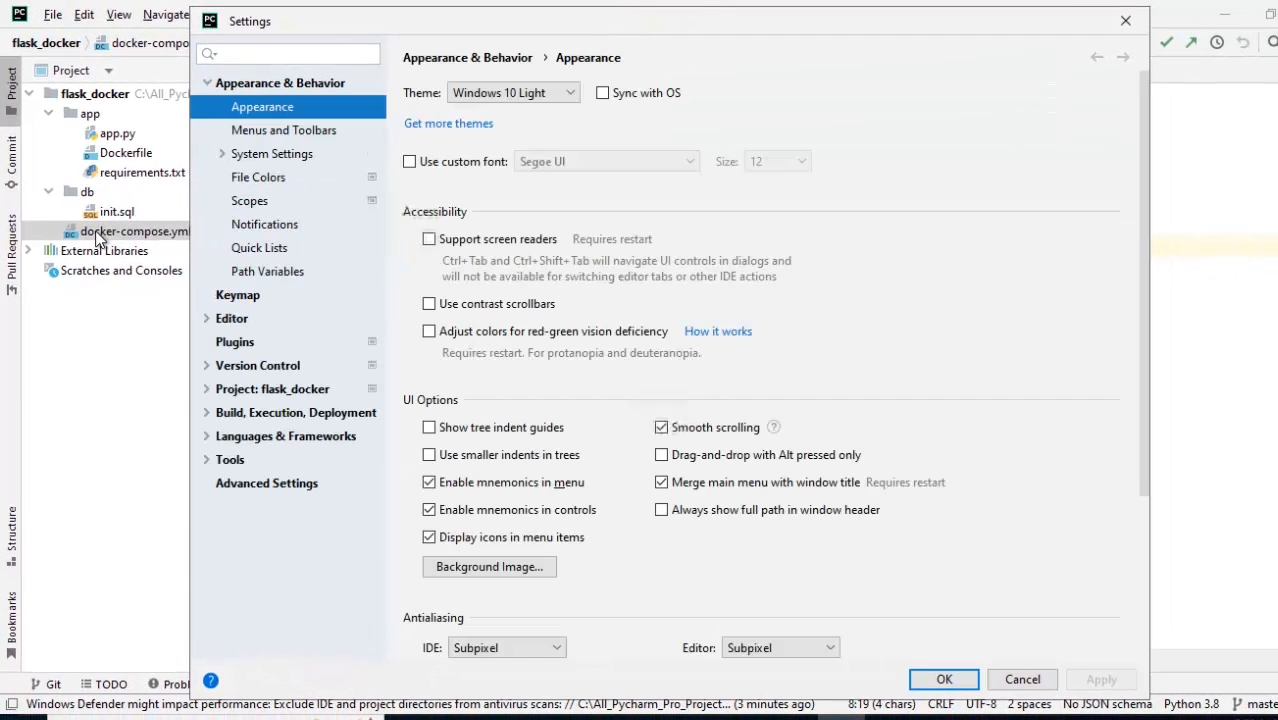
mouse_move(304, 404)
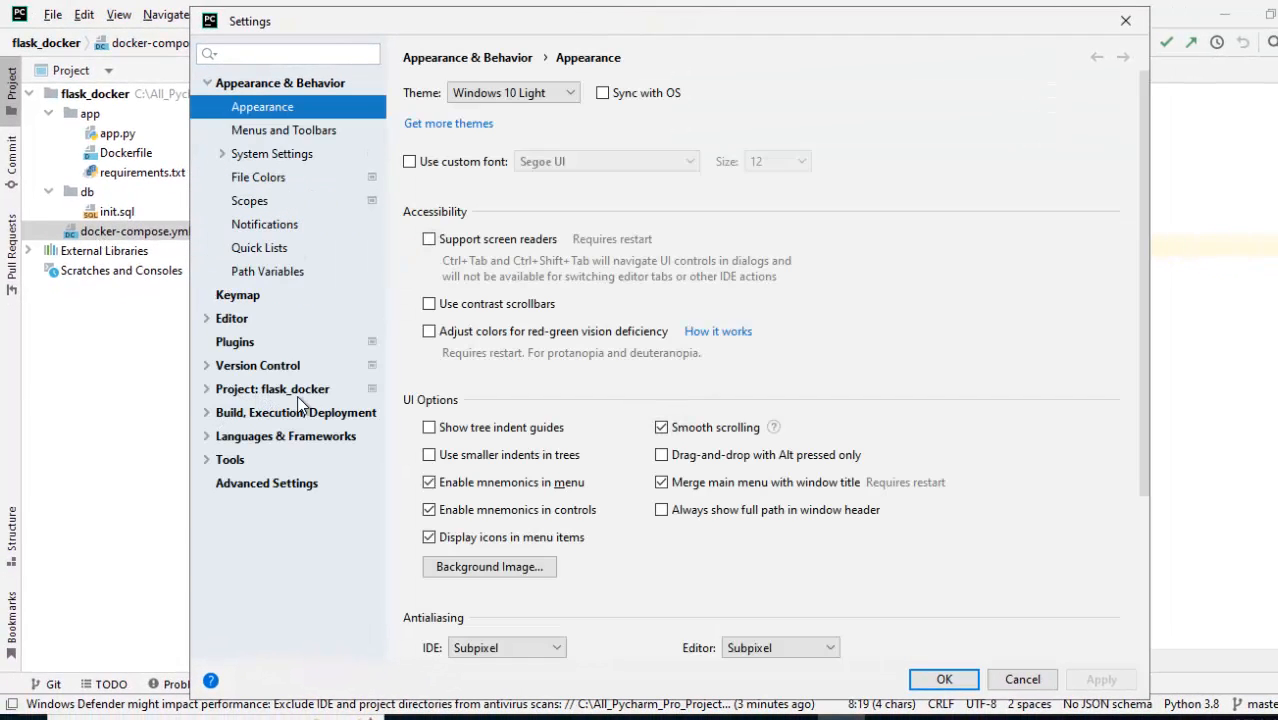
mouse_move(220, 400)
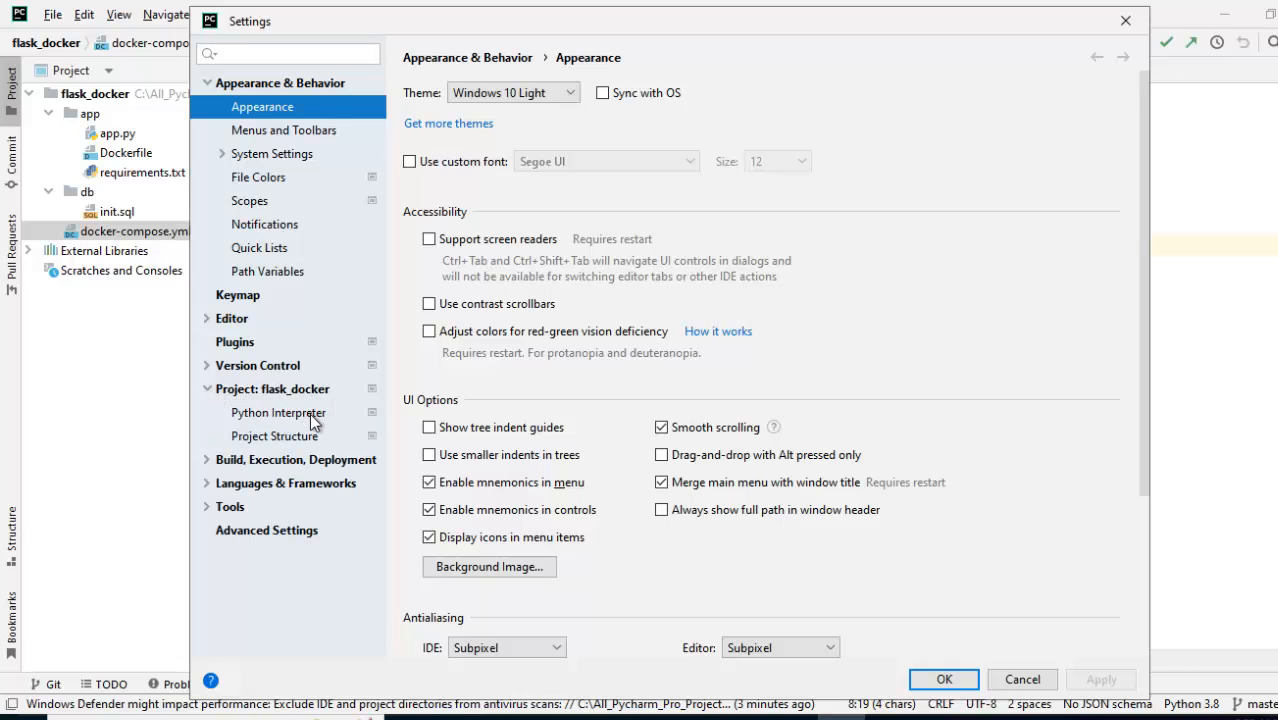
click(278, 412)
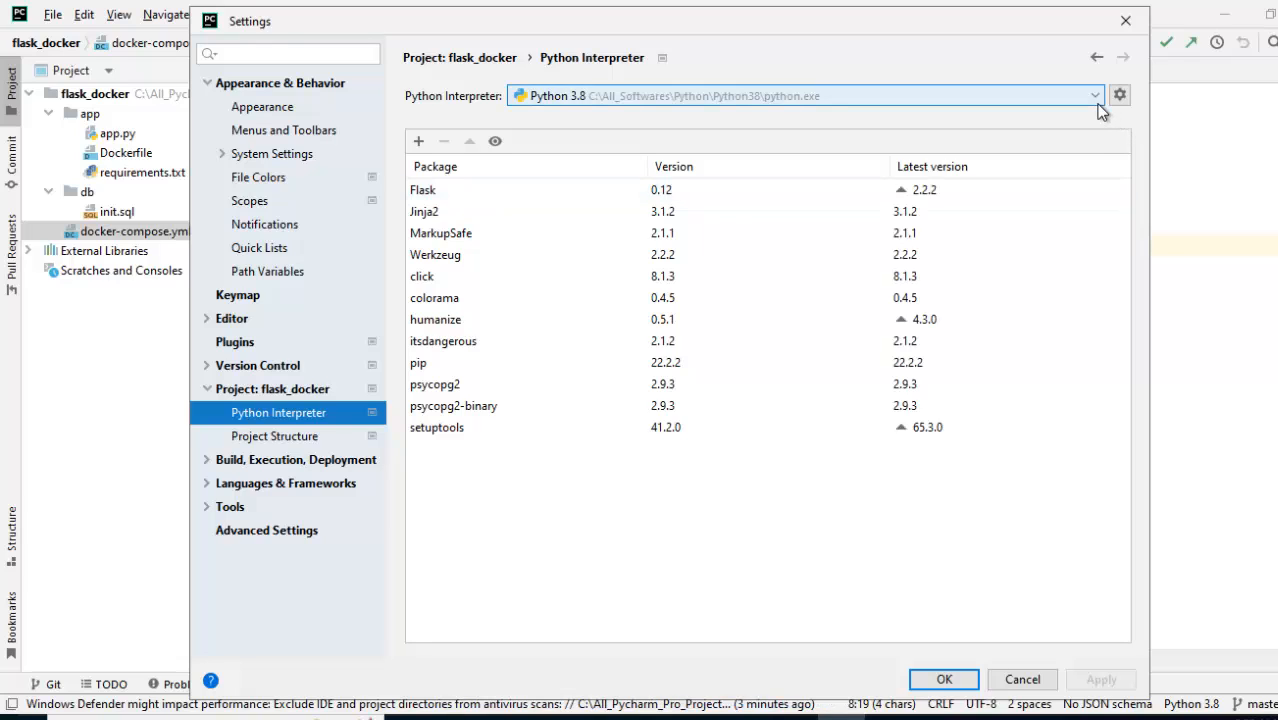
click(1094, 96)
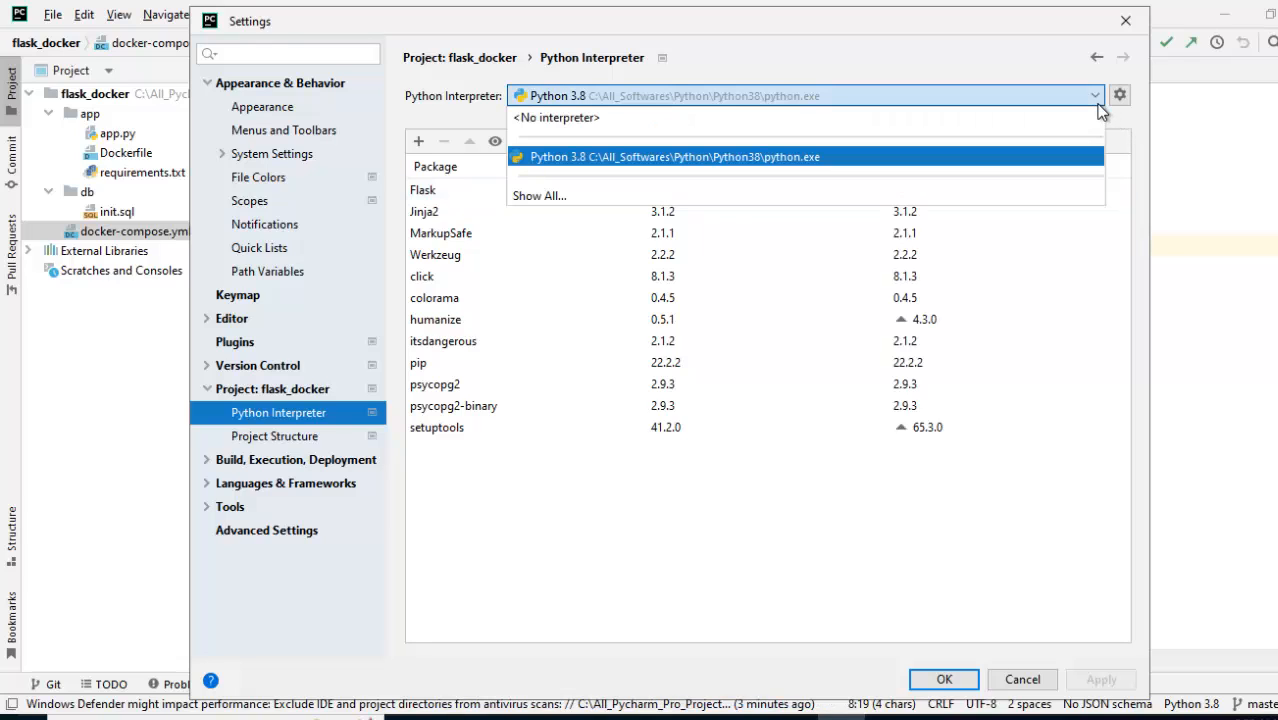
click(540, 196)
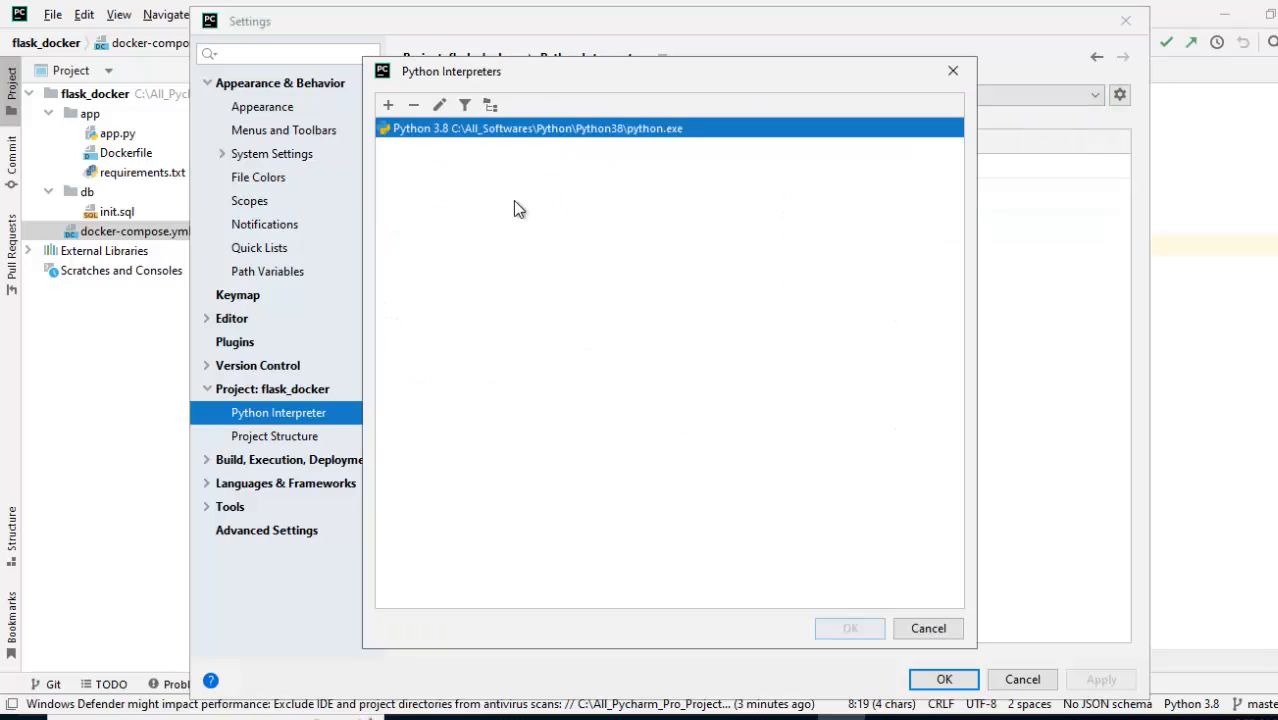
click(412, 104)
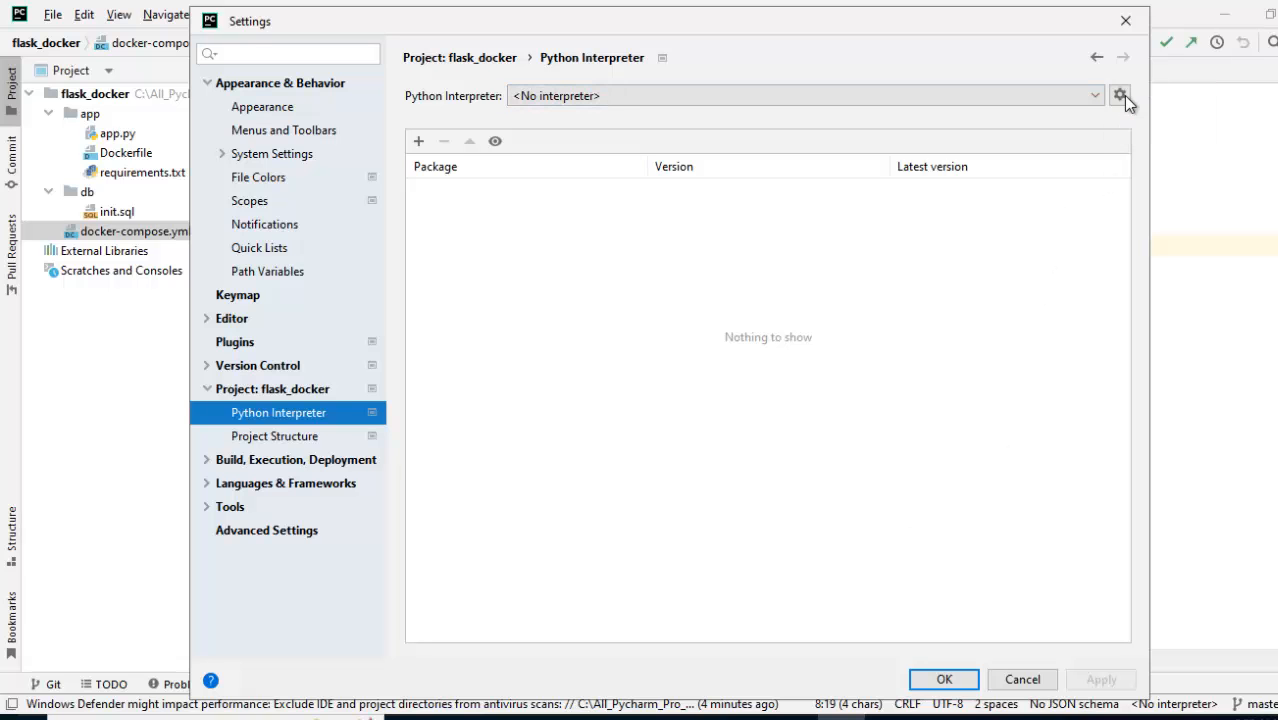
Add a Docker Compose interpreter for the app service (remote Python 3.6.15) and apply it.
click(1120, 96)
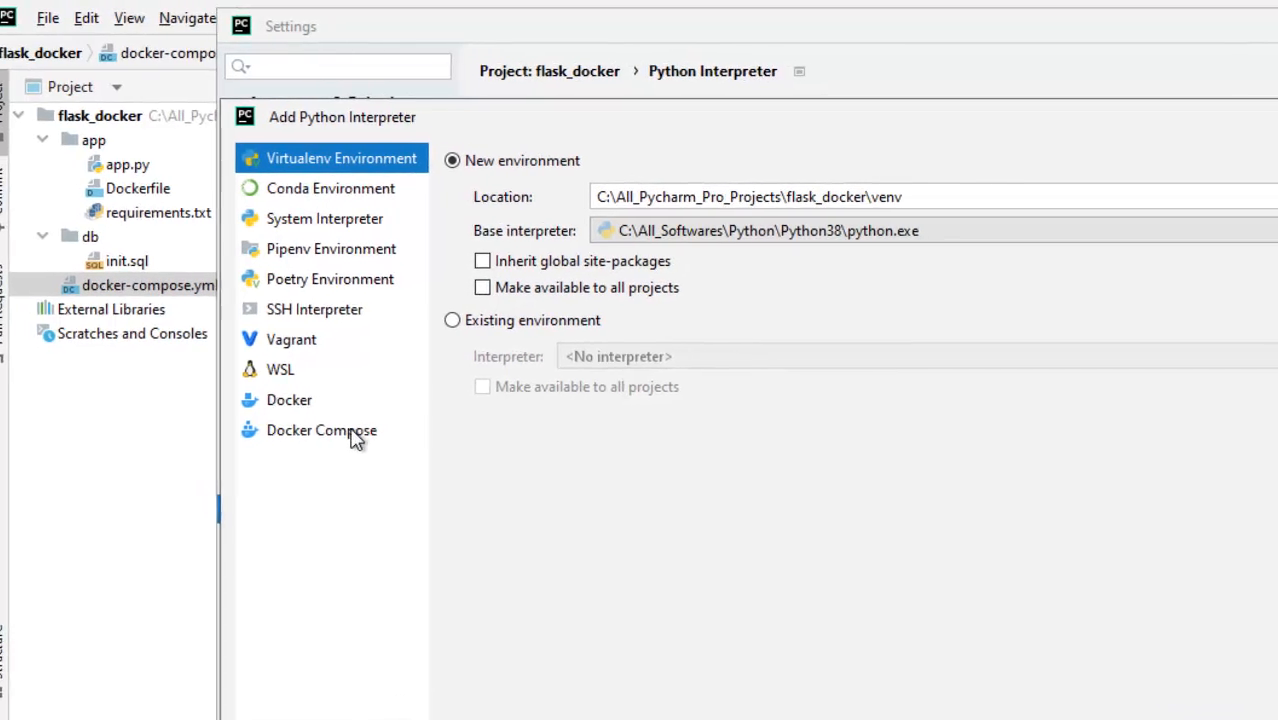
click(320, 428)
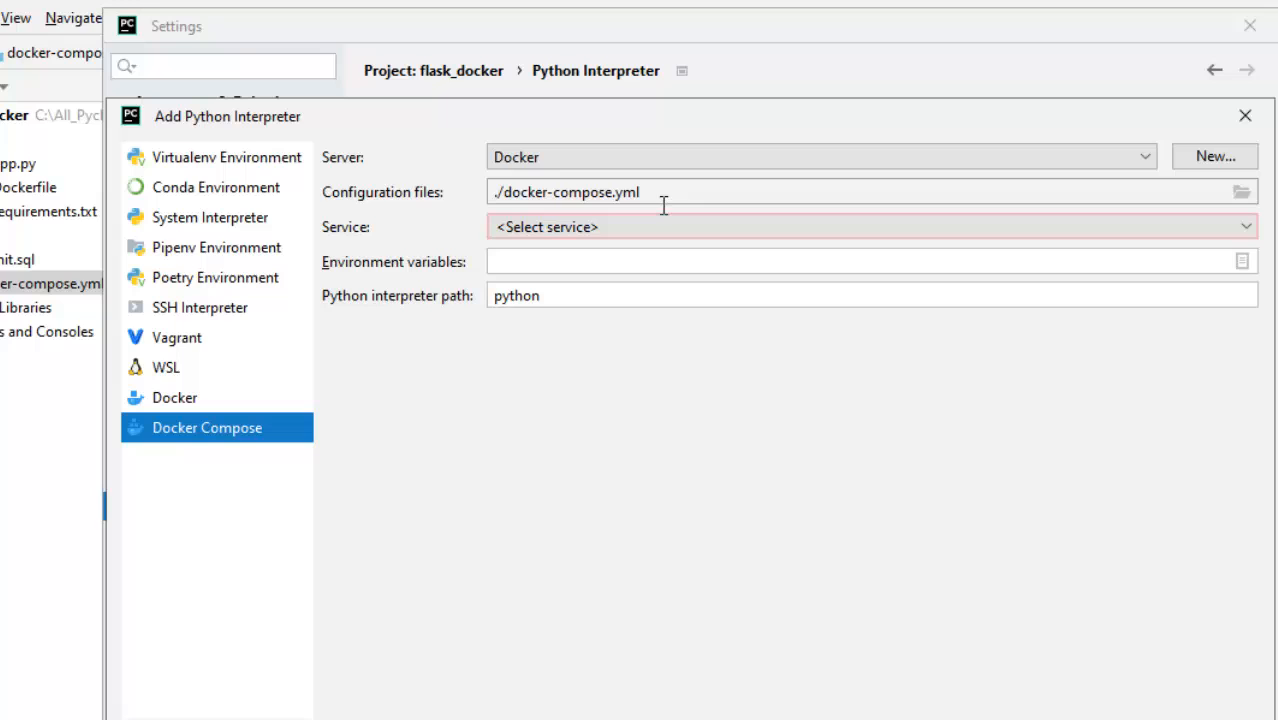
mouse_move(672, 208)
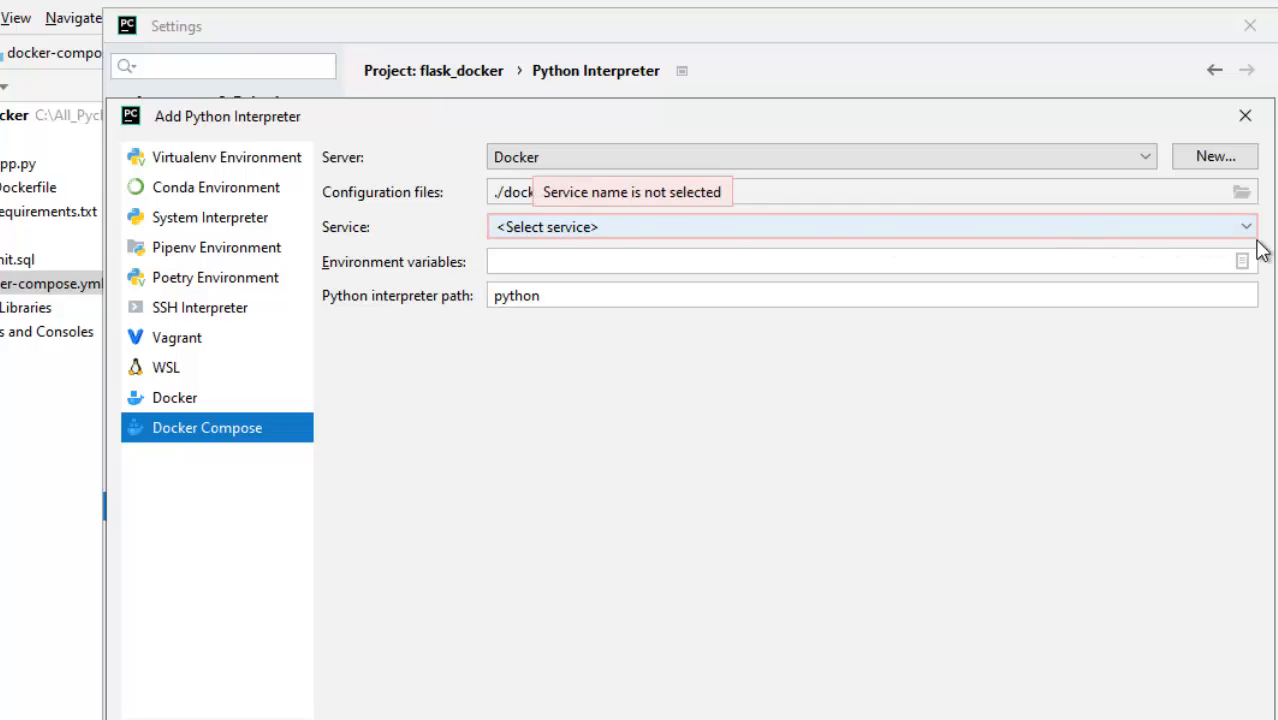
click(1244, 226)
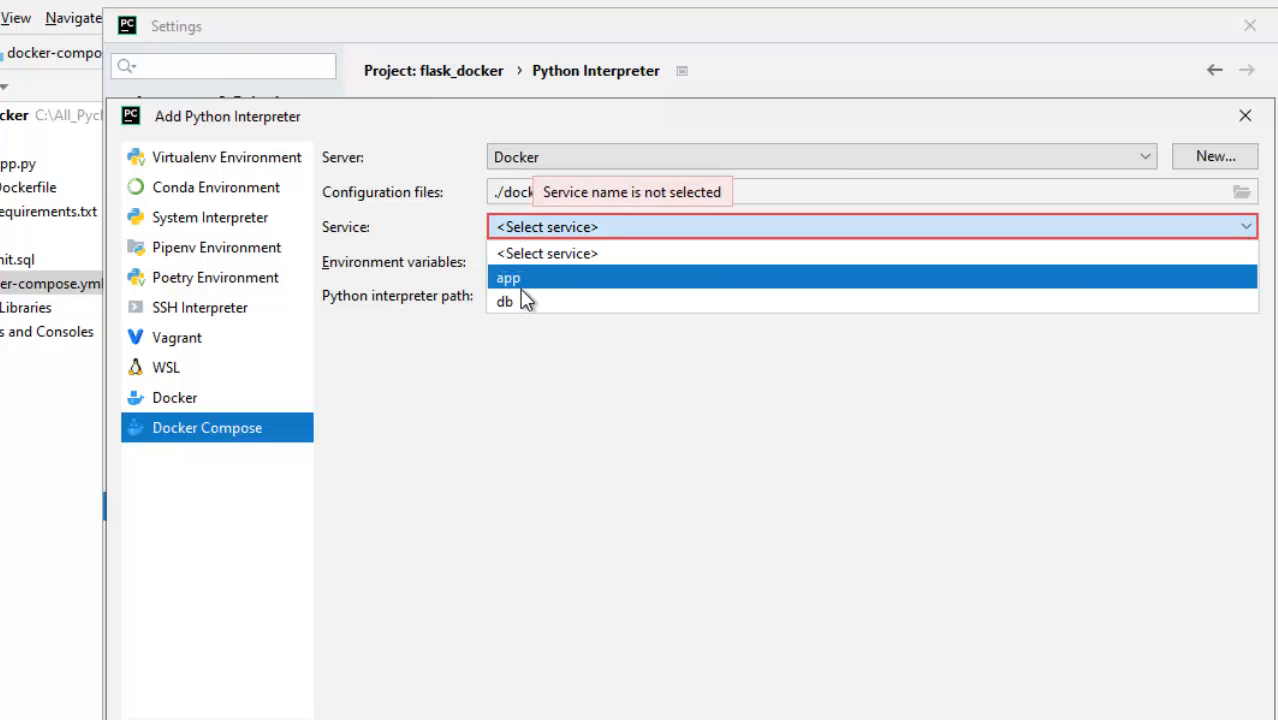
click(508, 278)
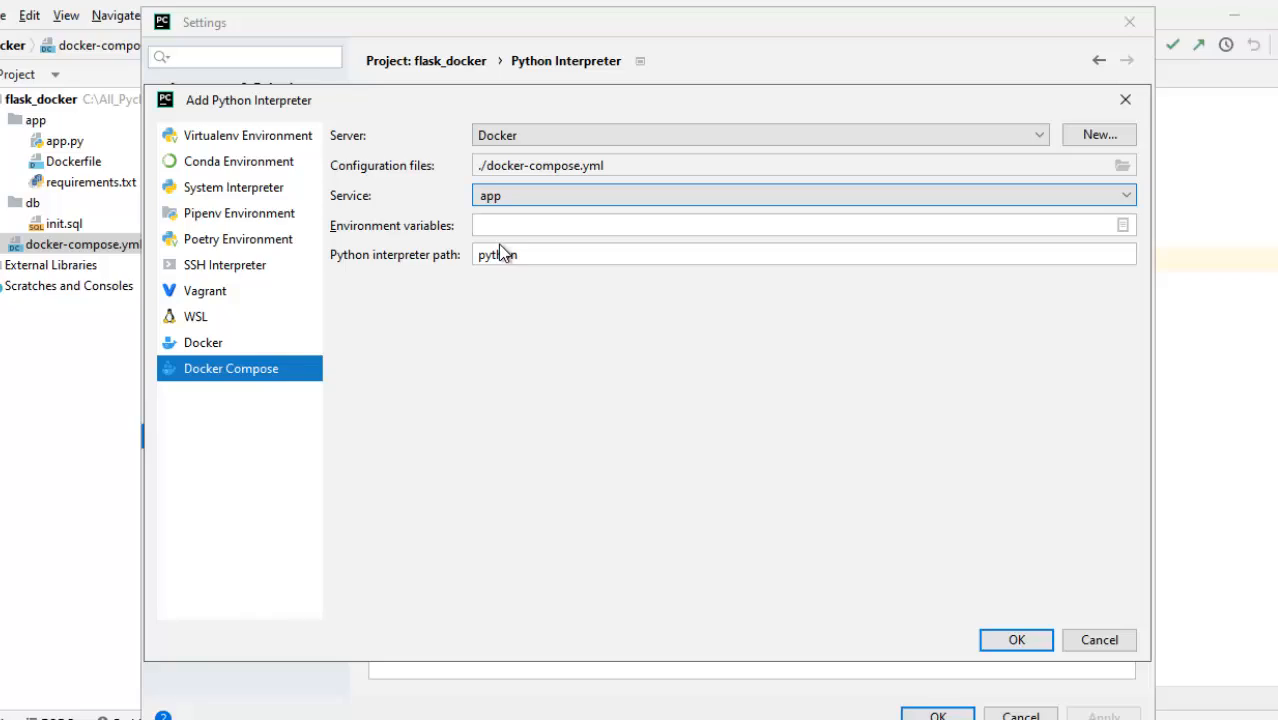
click(1016, 640)
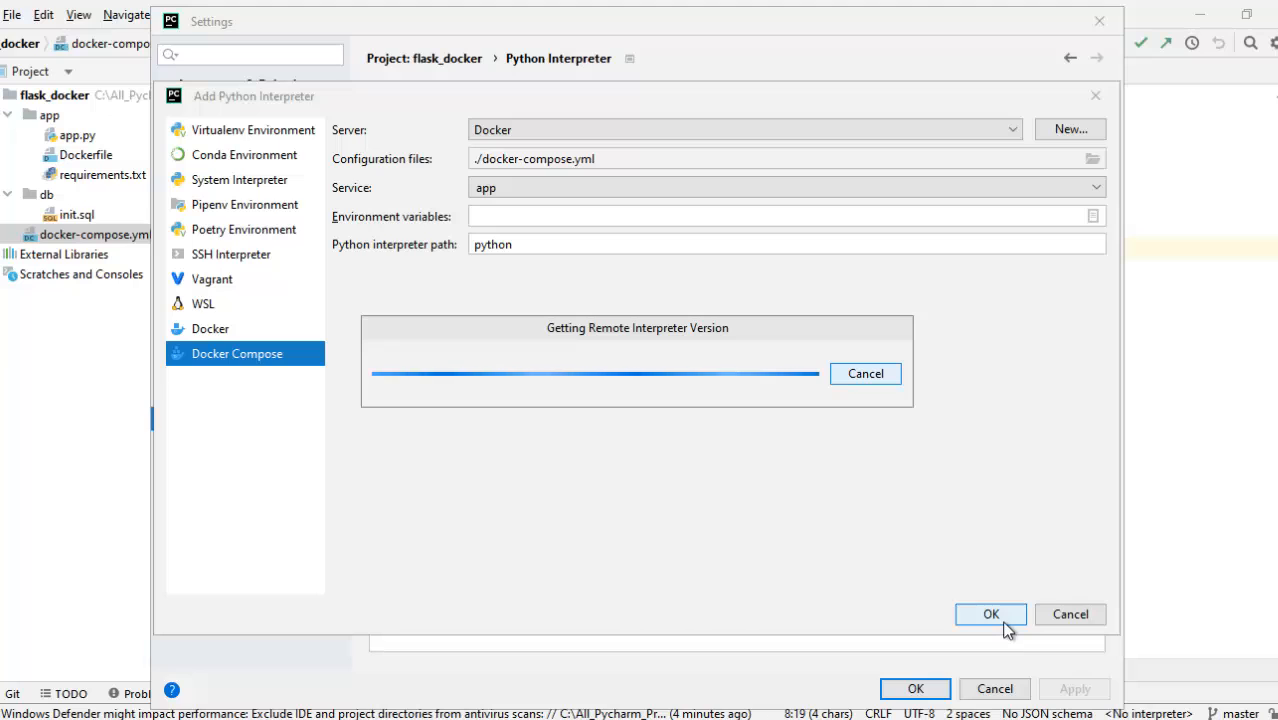
click(990, 614)
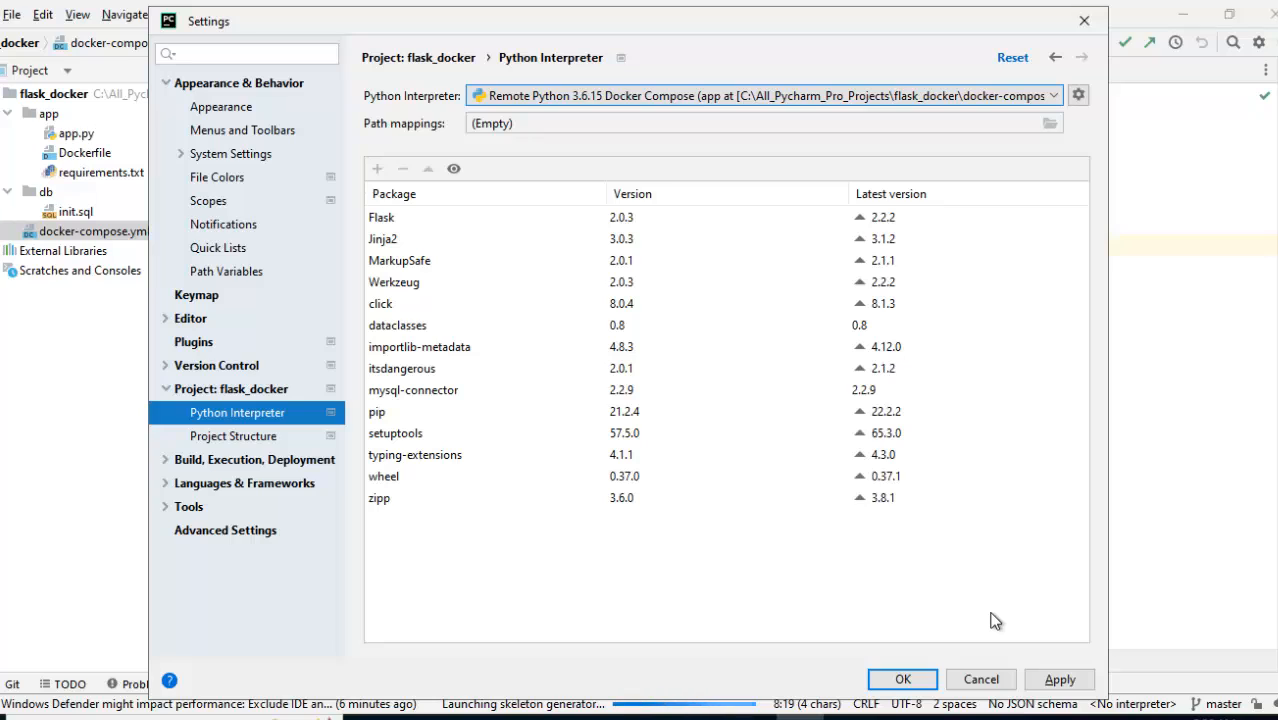
mouse_move(1024, 614)
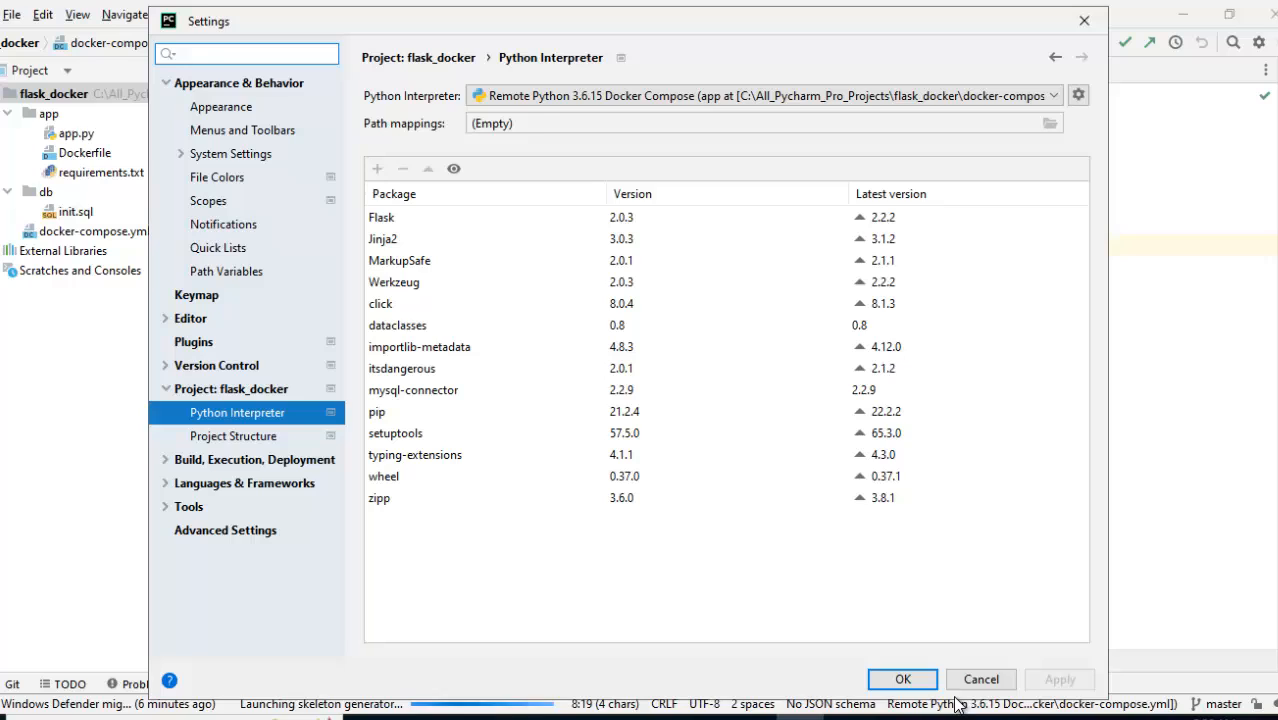
click(900, 680)
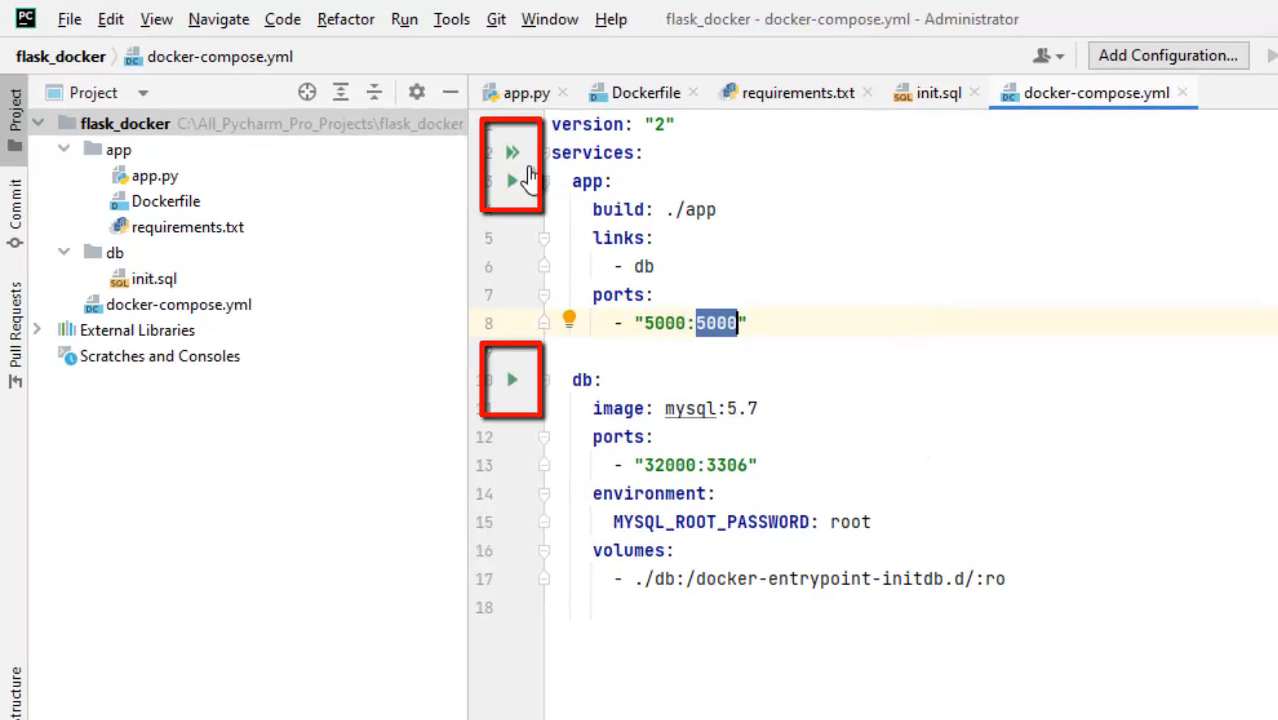
mouse_move(512, 152)
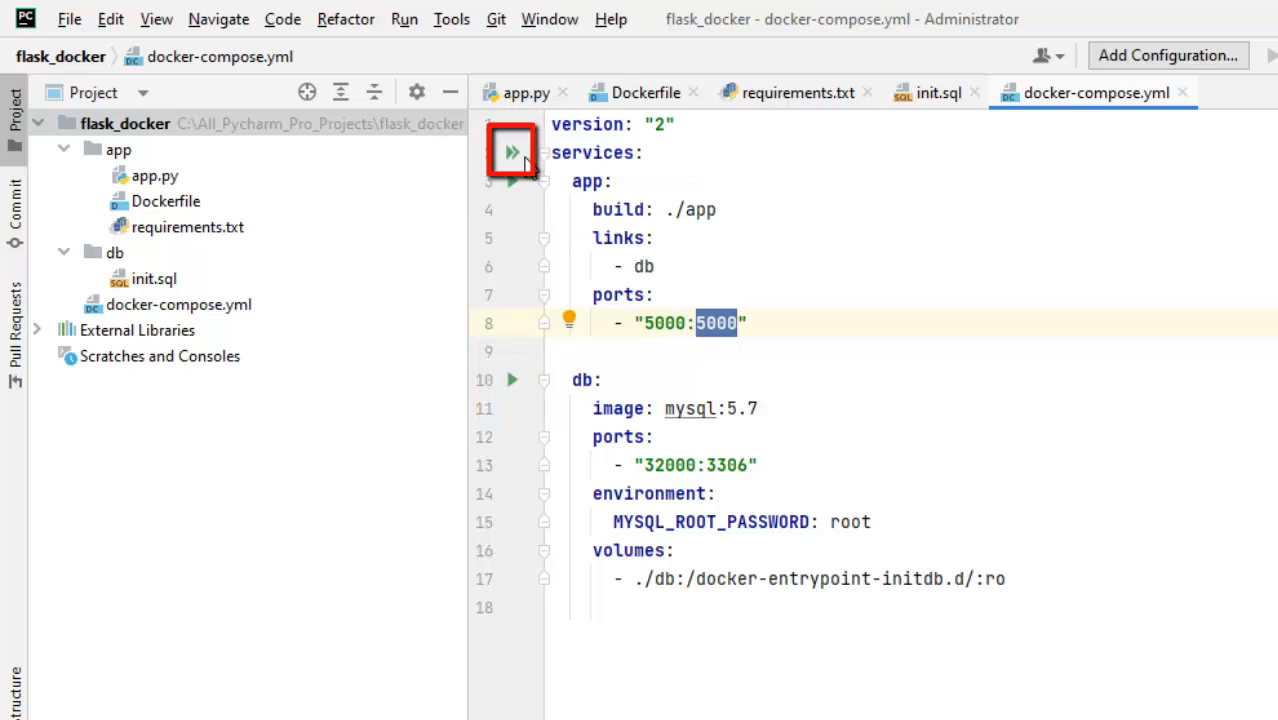
mouse_move(512, 152)
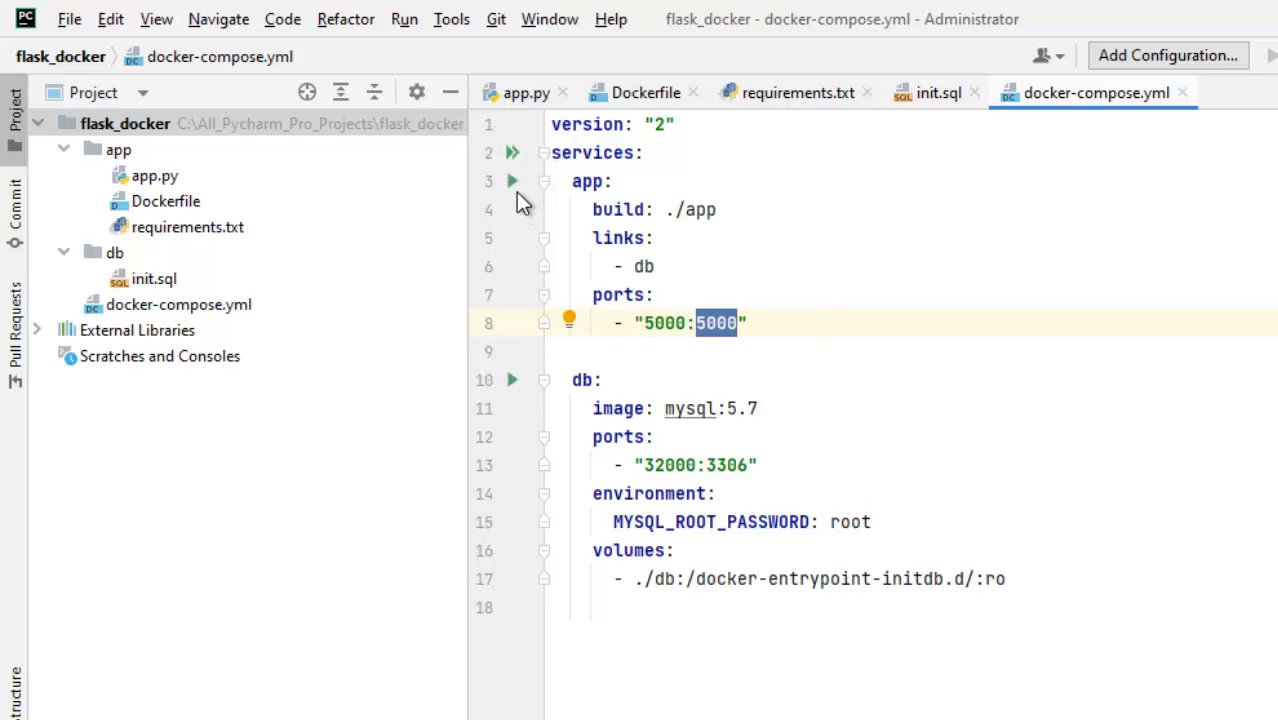
mouse_move(512, 180)
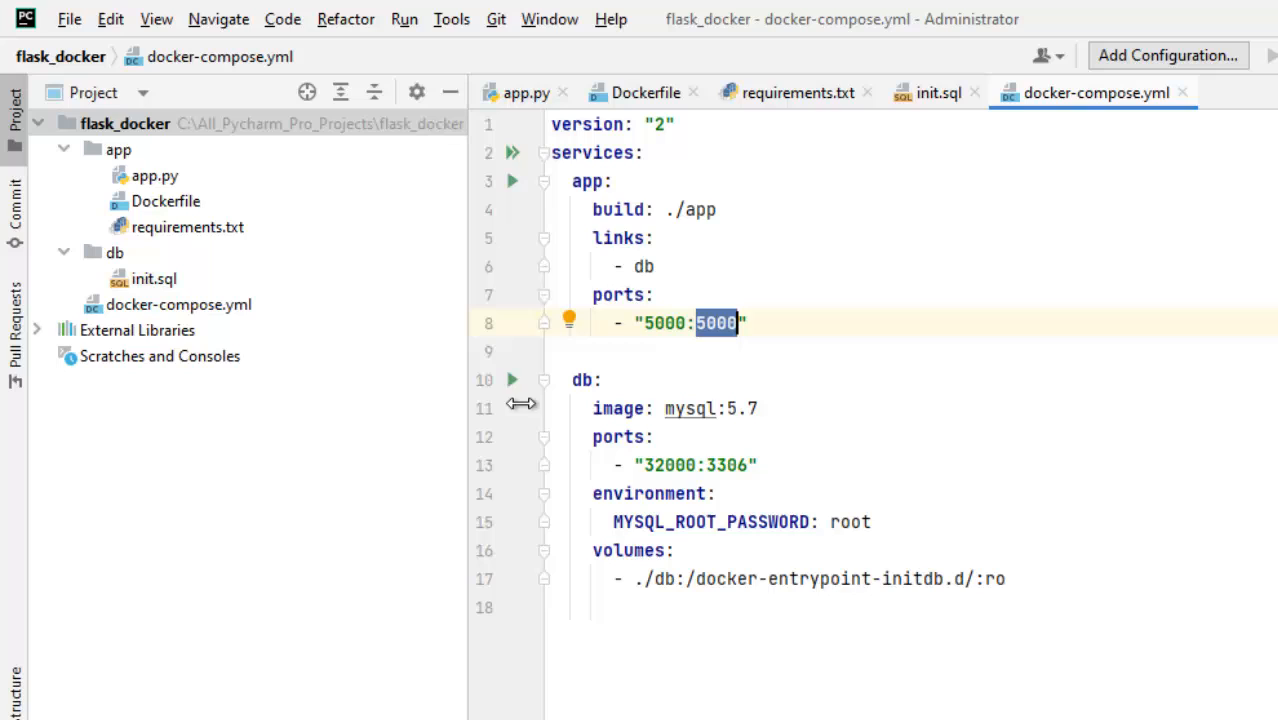
mouse_move(512, 380)
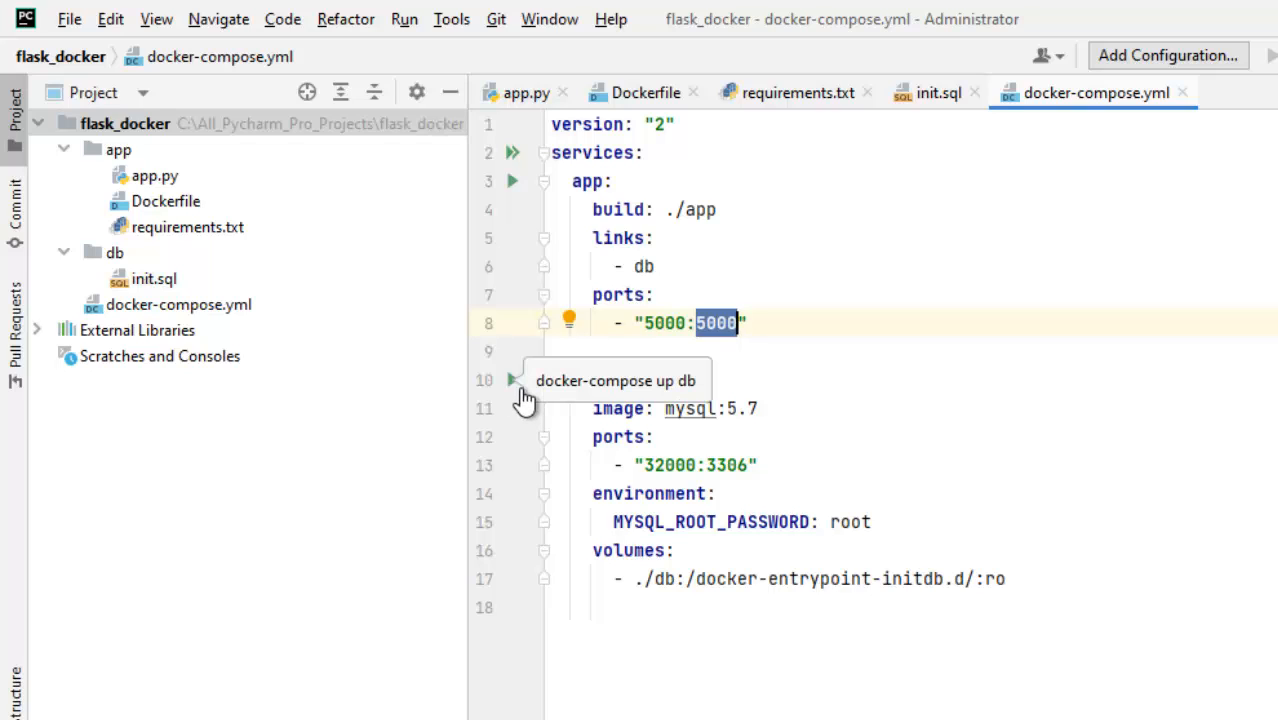
mouse_move(820, 220)
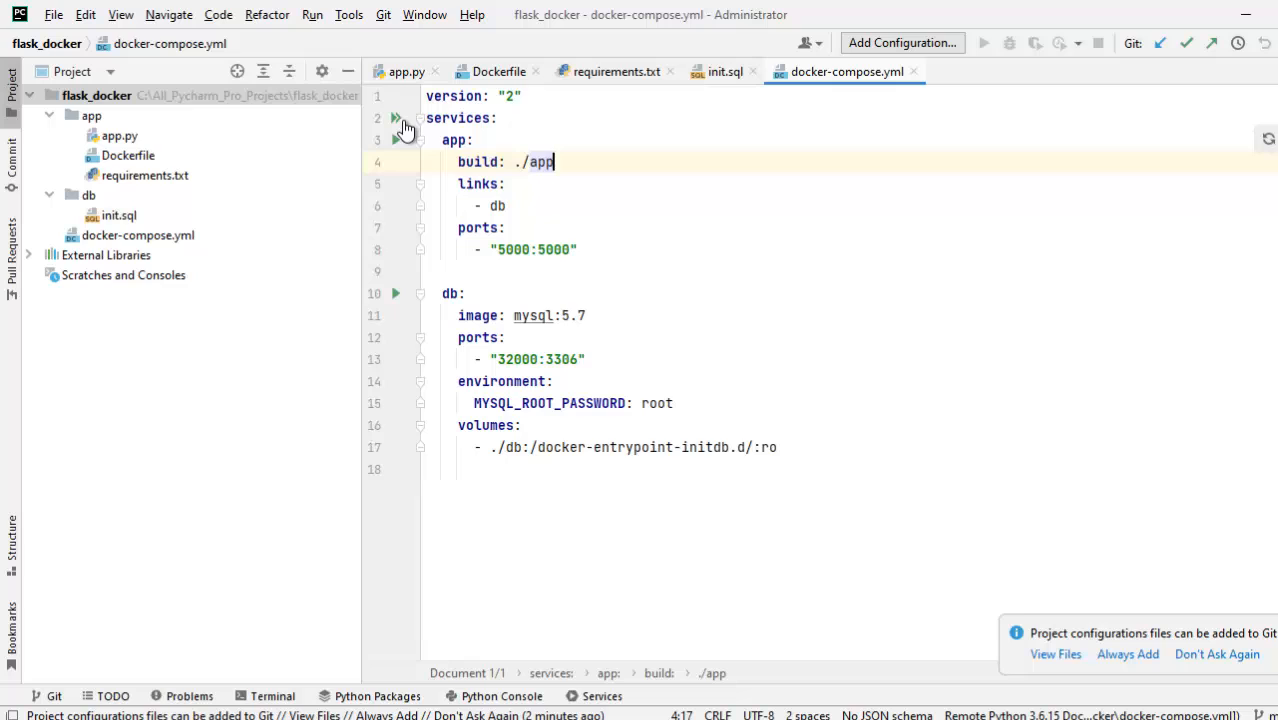
Run the docker-compose.yml Compose Deployment to create the db and app containers.
click(984, 42)
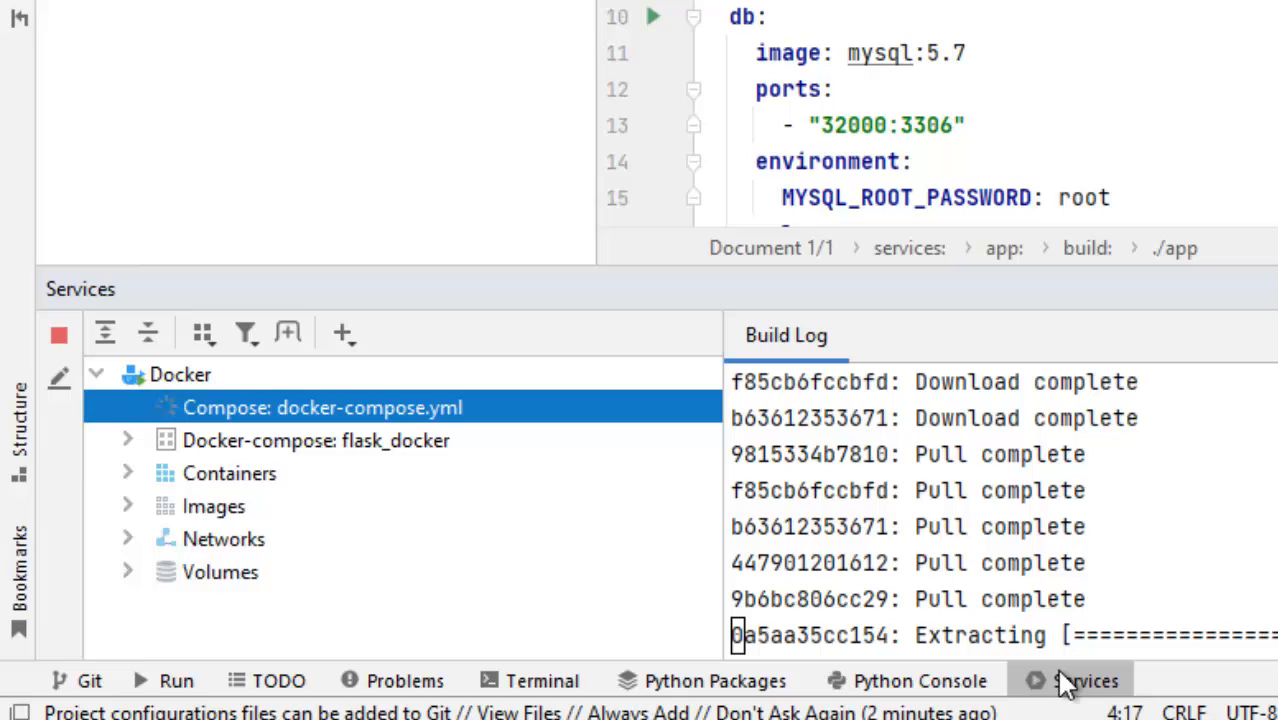
mouse_move(156, 440)
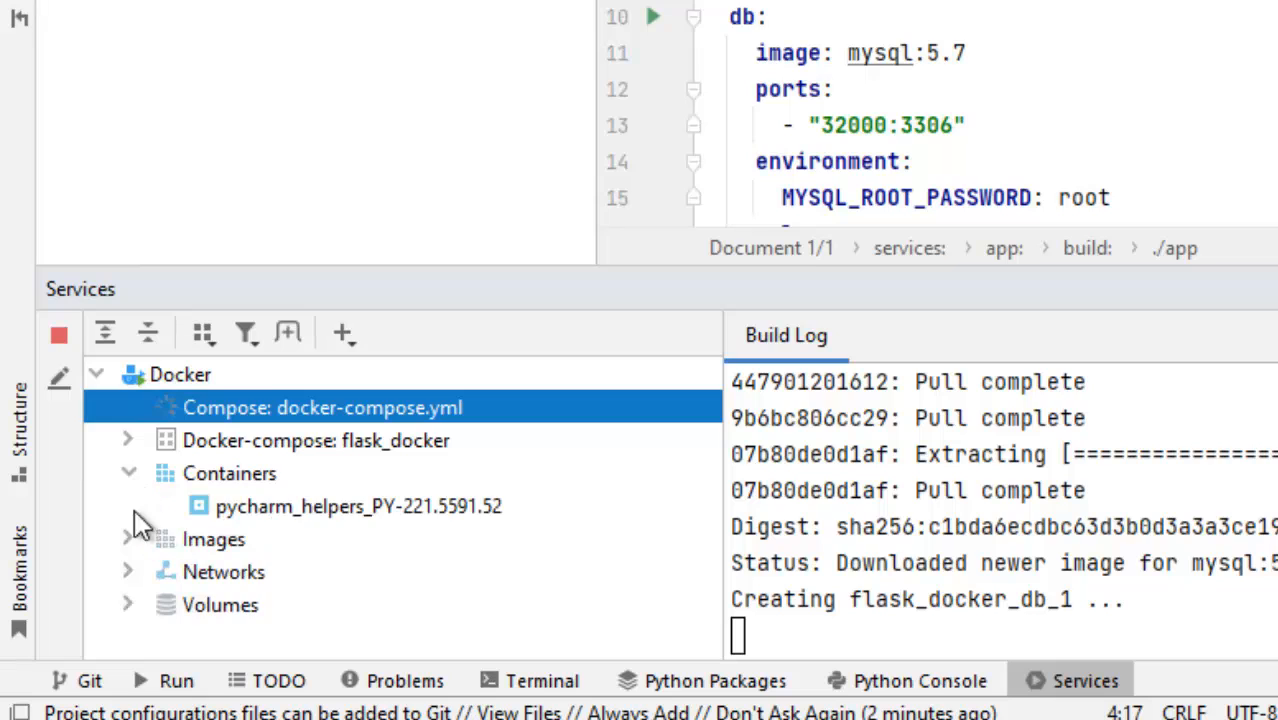
mouse_move(148, 592)
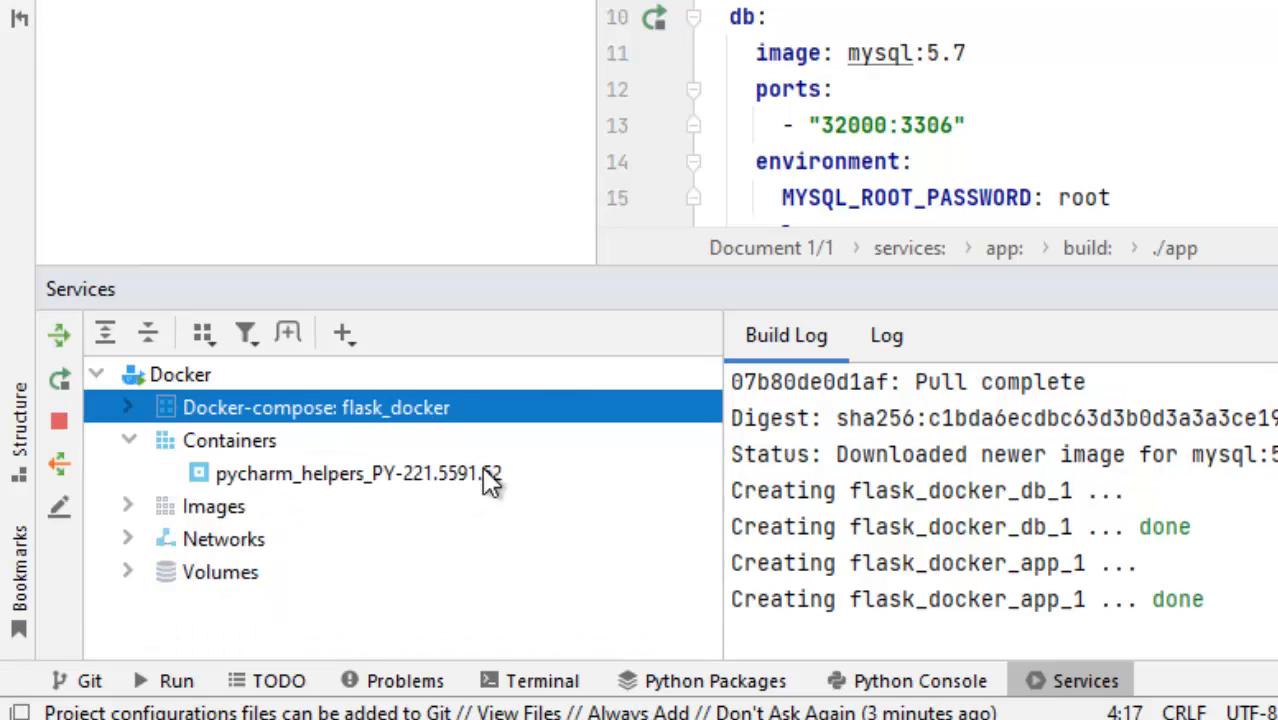
mouse_move(564, 470)
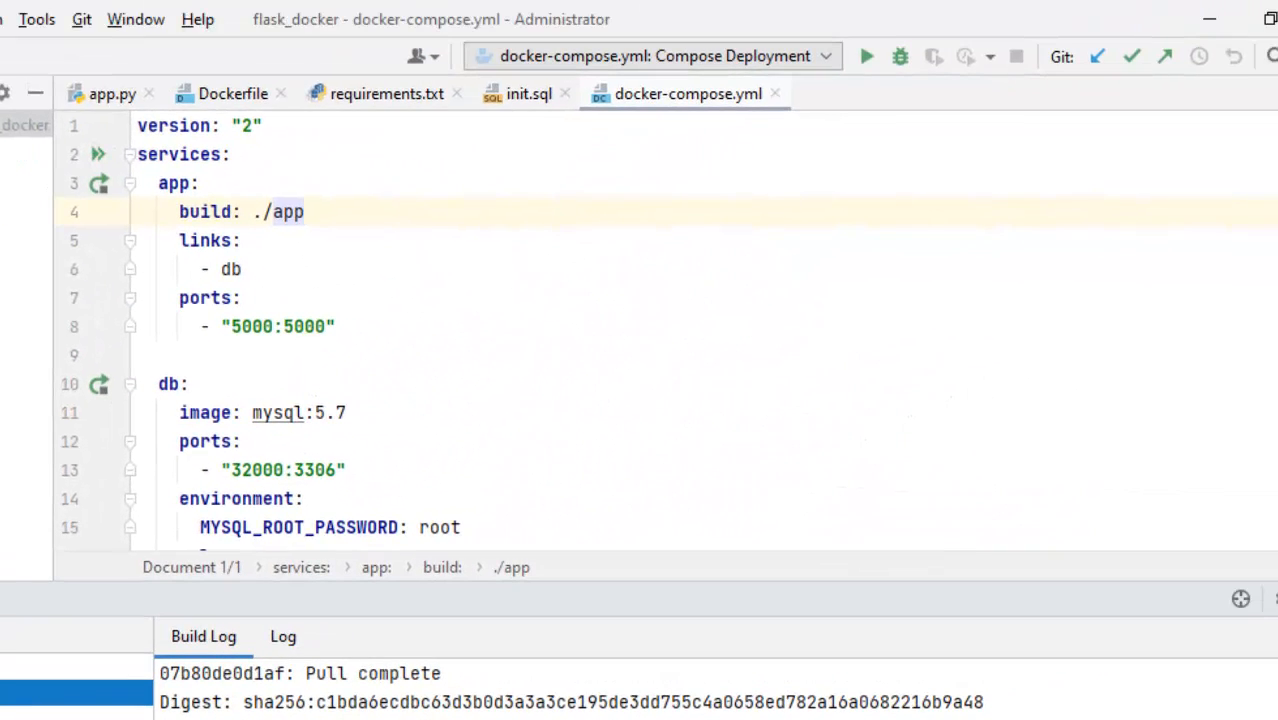
mouse_move(1172, 206)
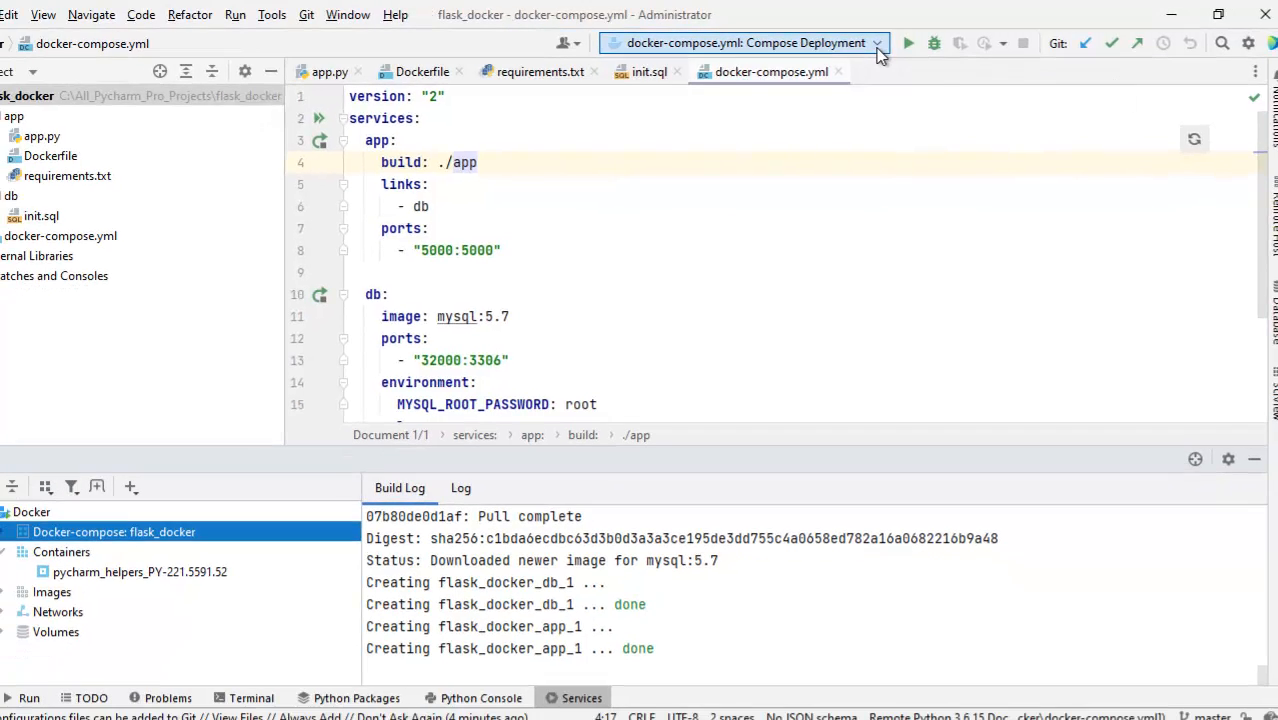
Add a new Python run configuration named flask_docker.
click(744, 44)
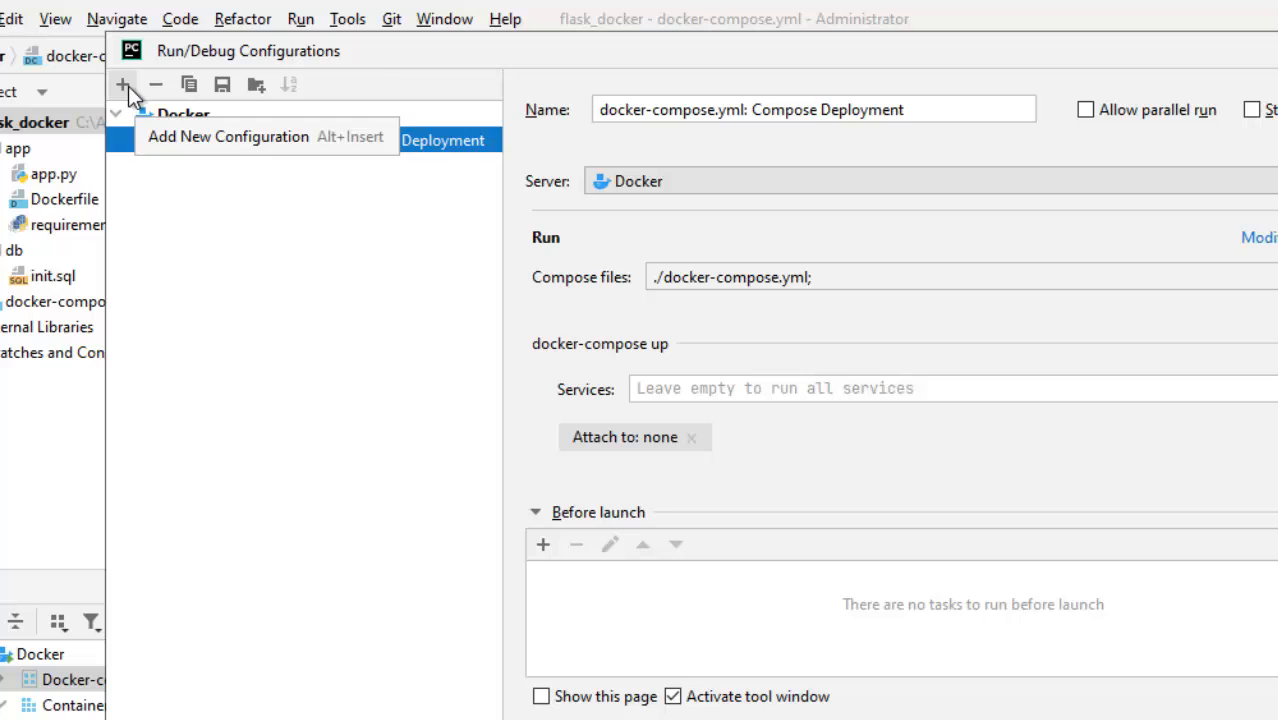
click(122, 84)
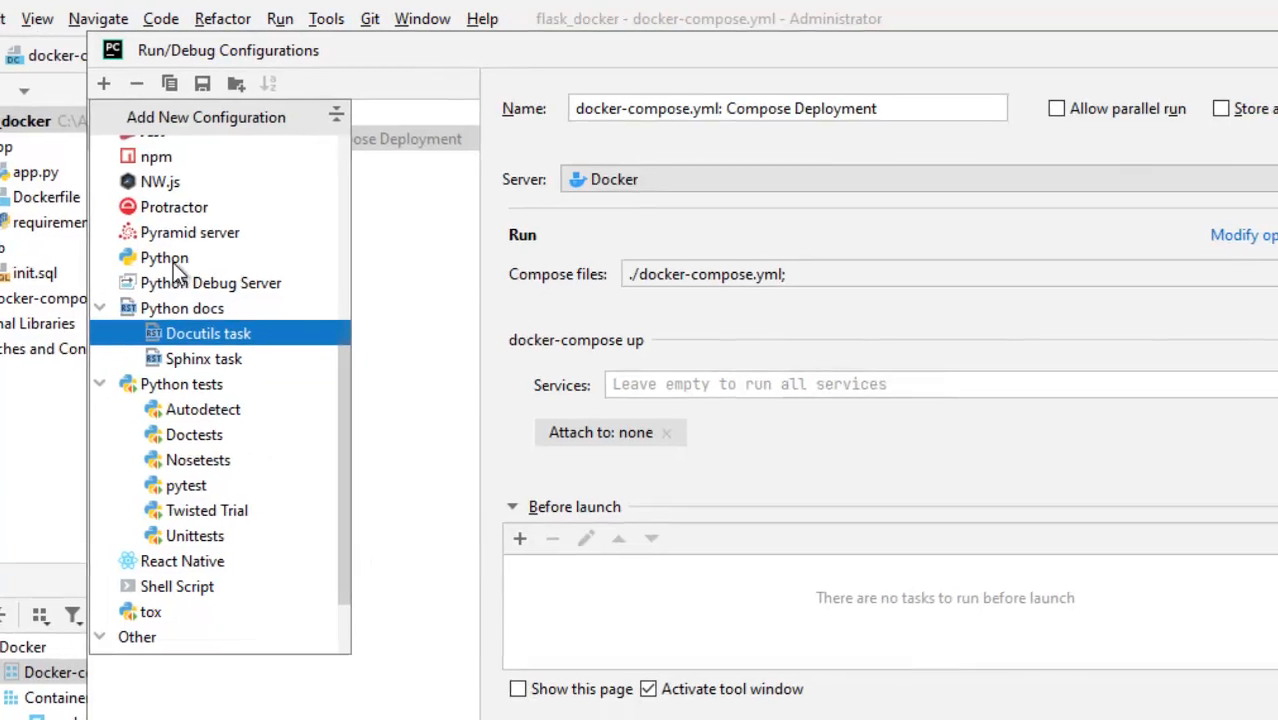
click(164, 256)
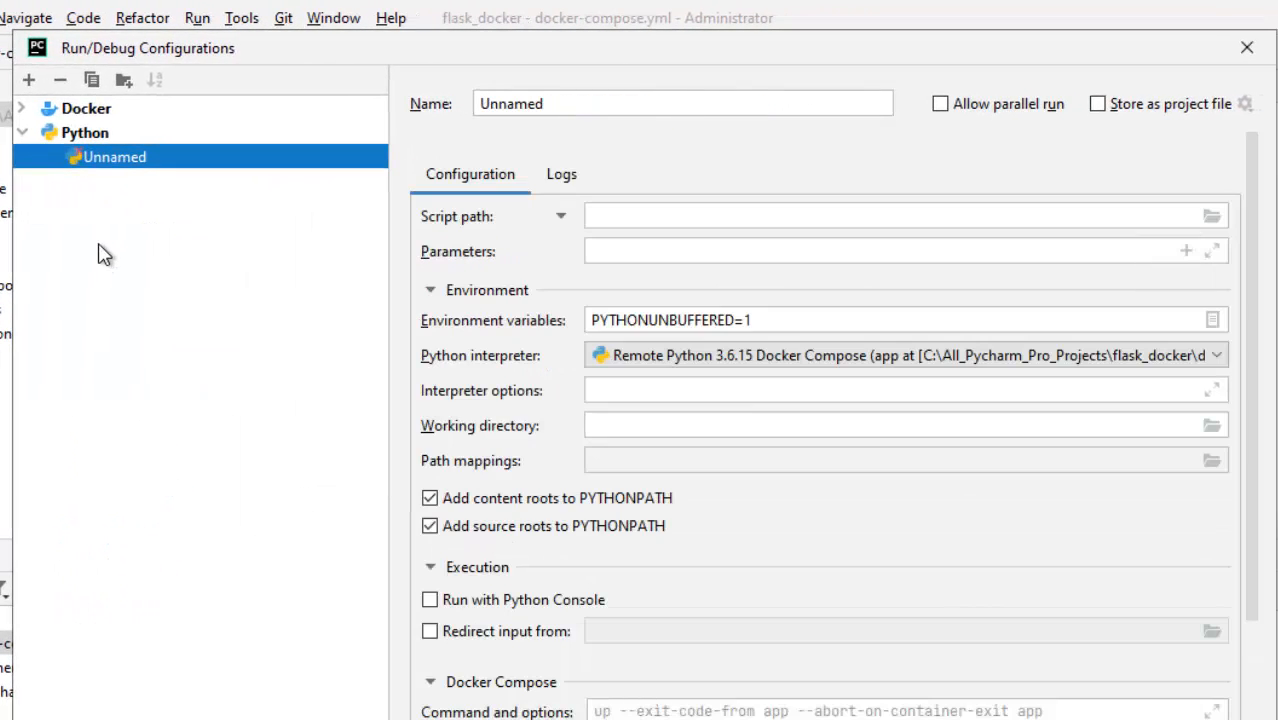
click(684, 104)
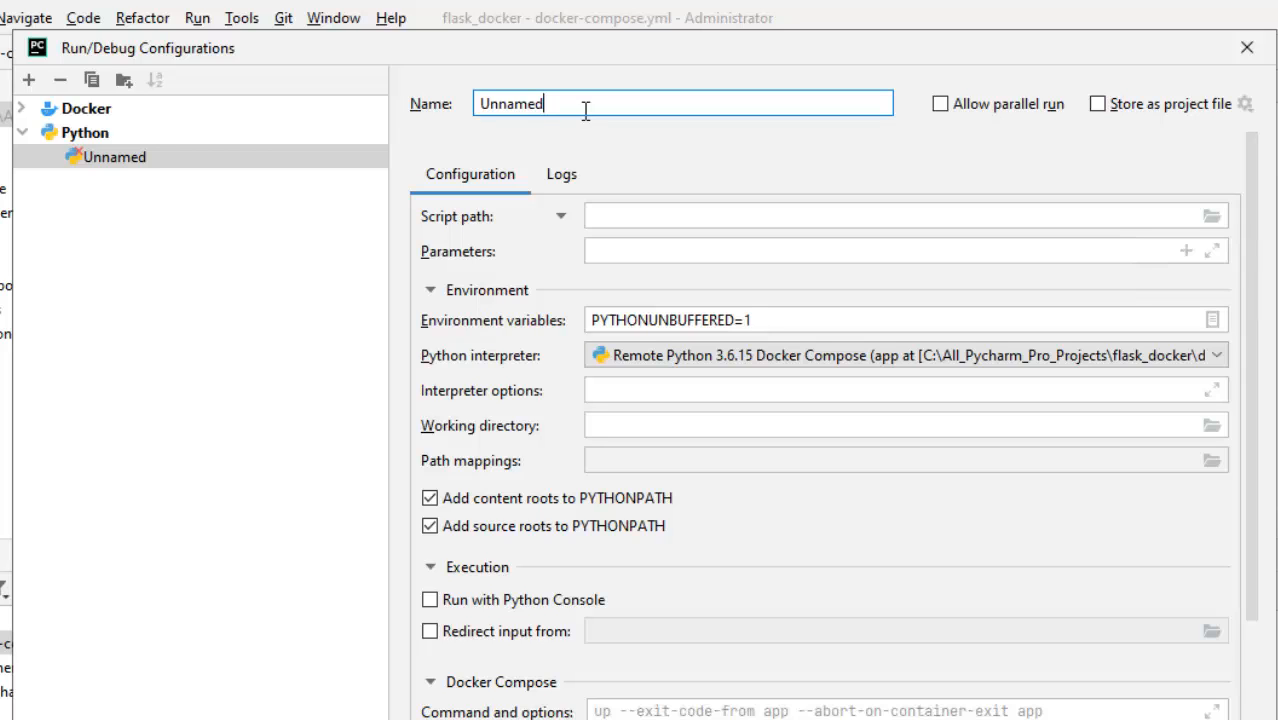
text(flask_docker)
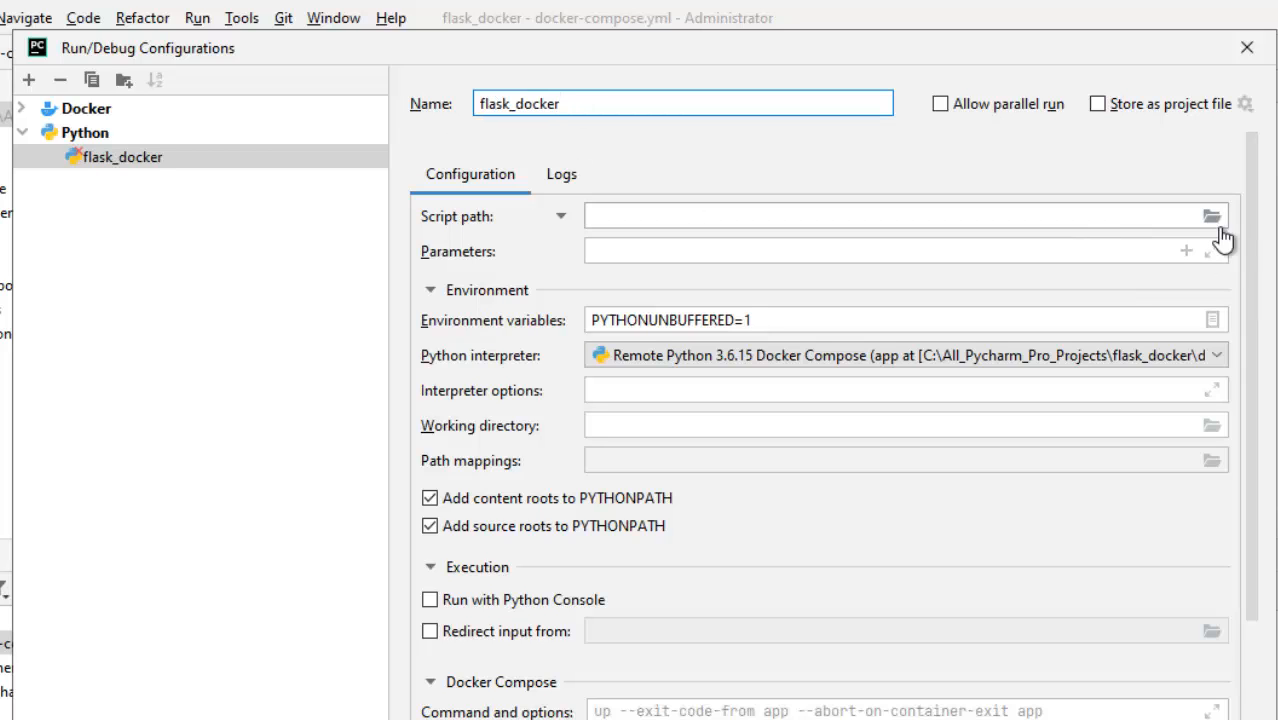
Set the script path to app\app.py and save the flask_docker configuration.
click(1212, 216)
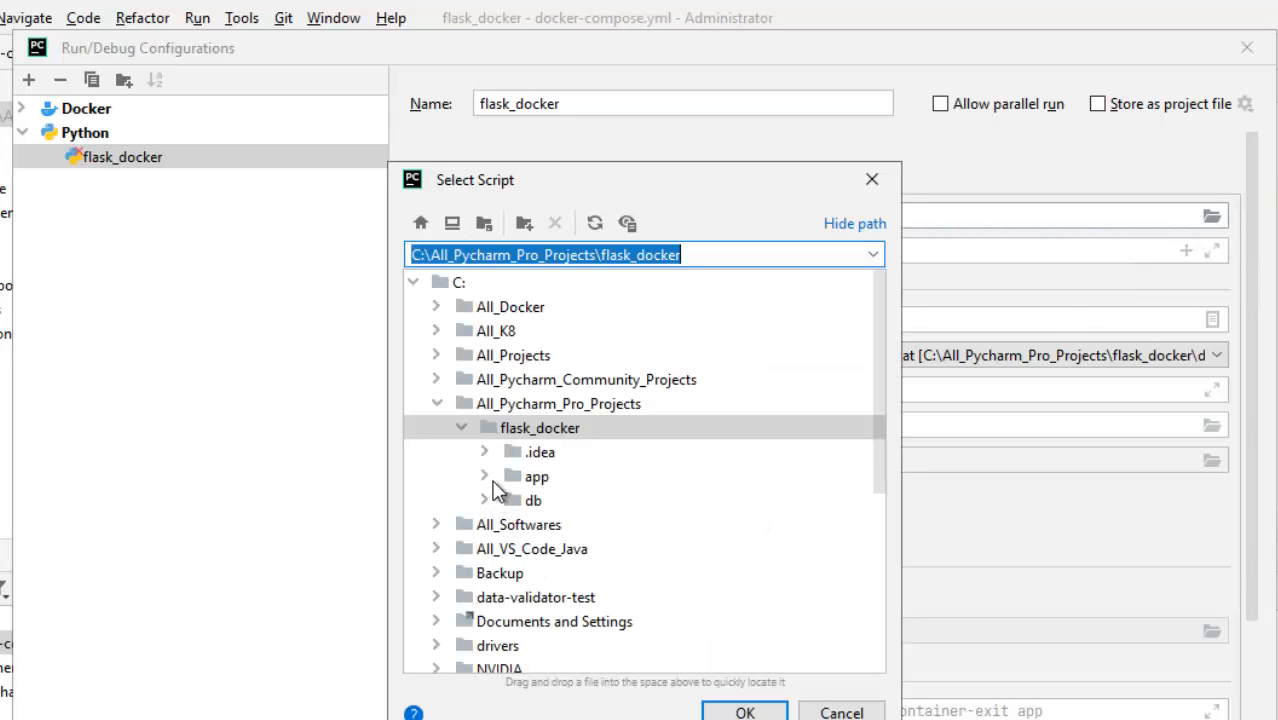
click(484, 476)
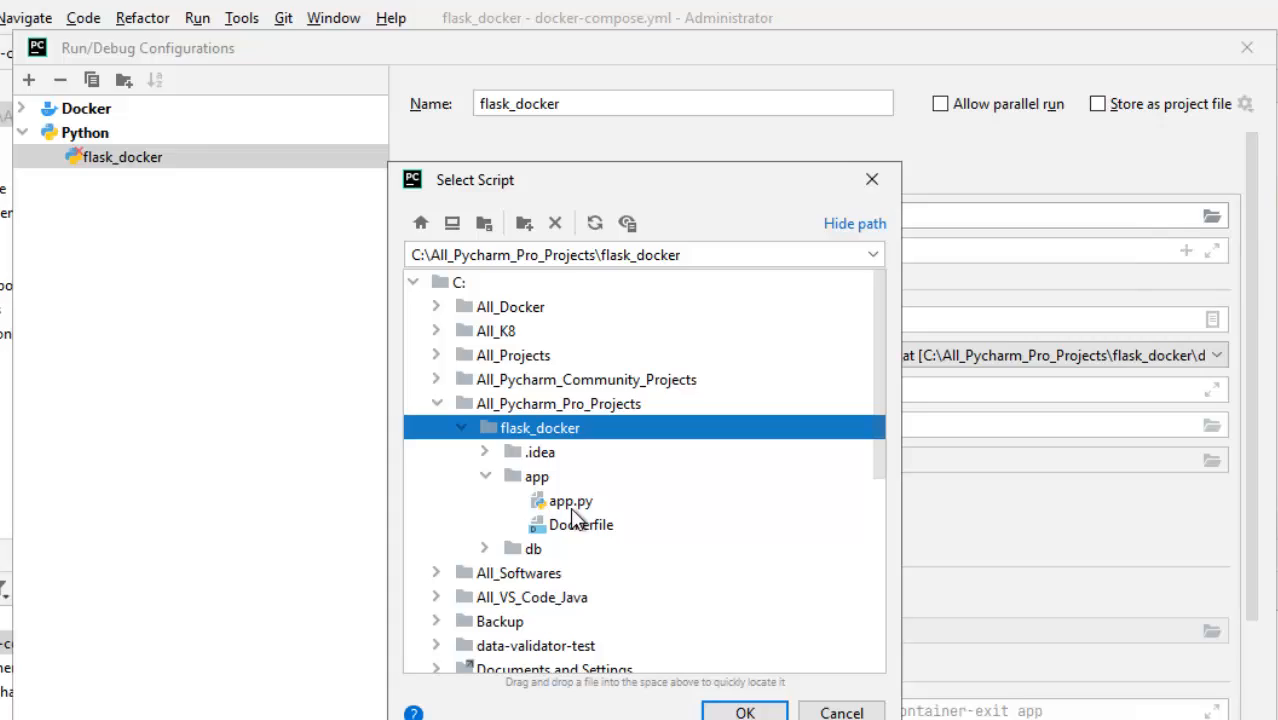
click(572, 500)
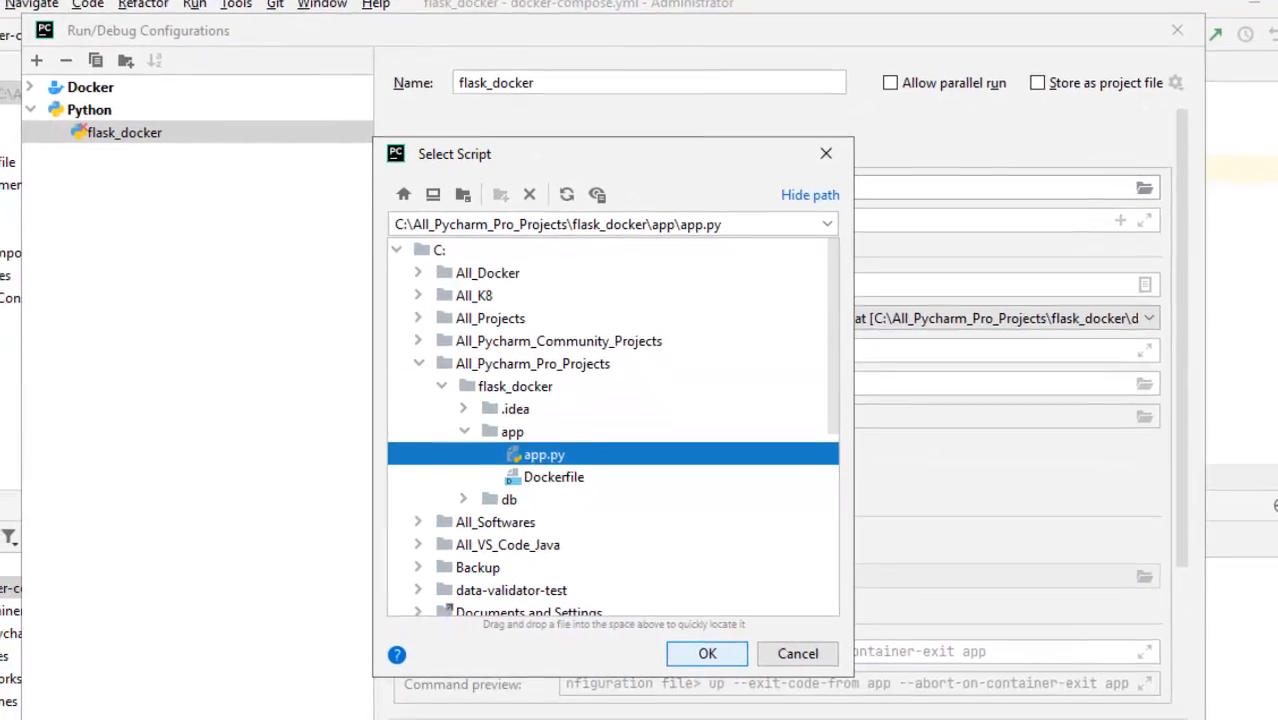
click(708, 652)
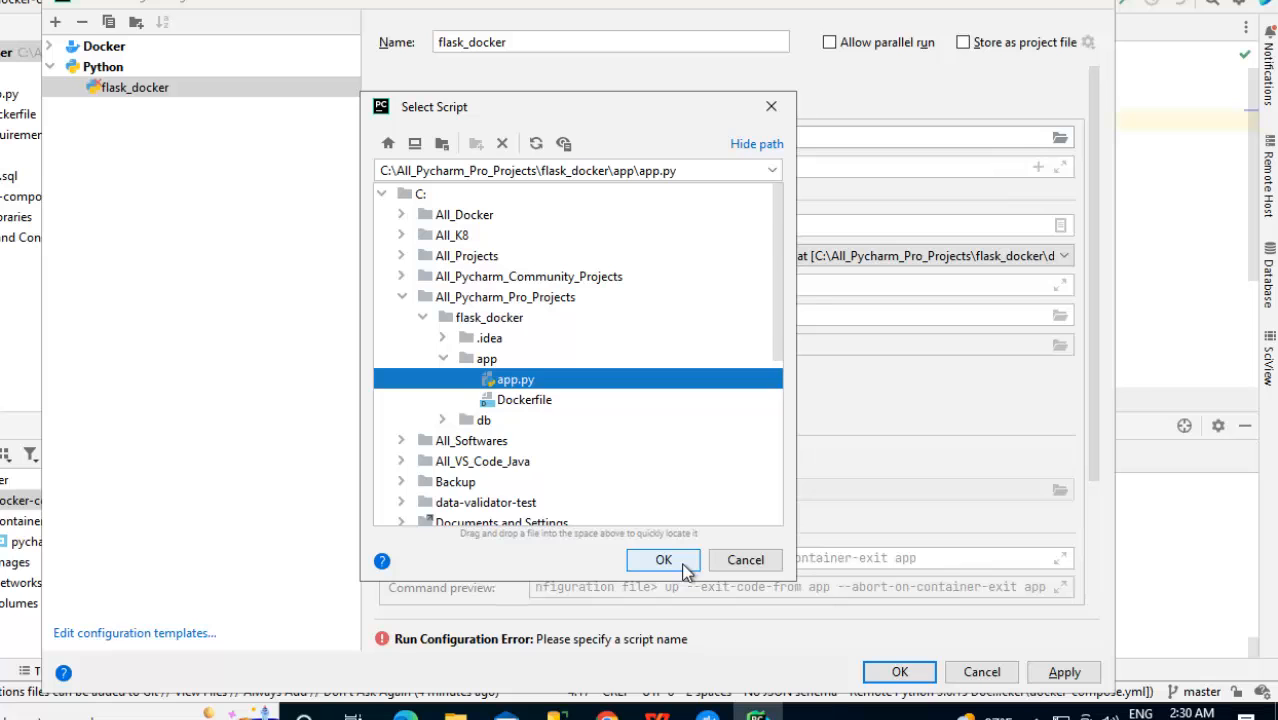
click(664, 560)
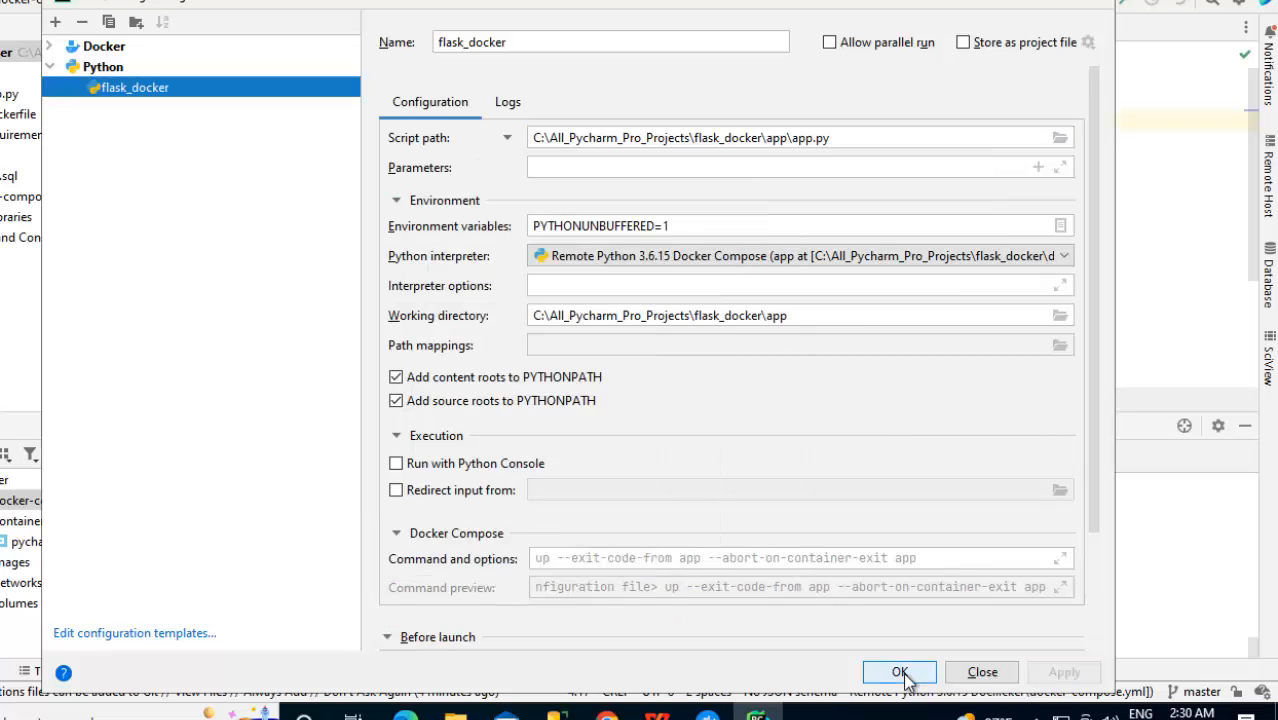
click(898, 672)
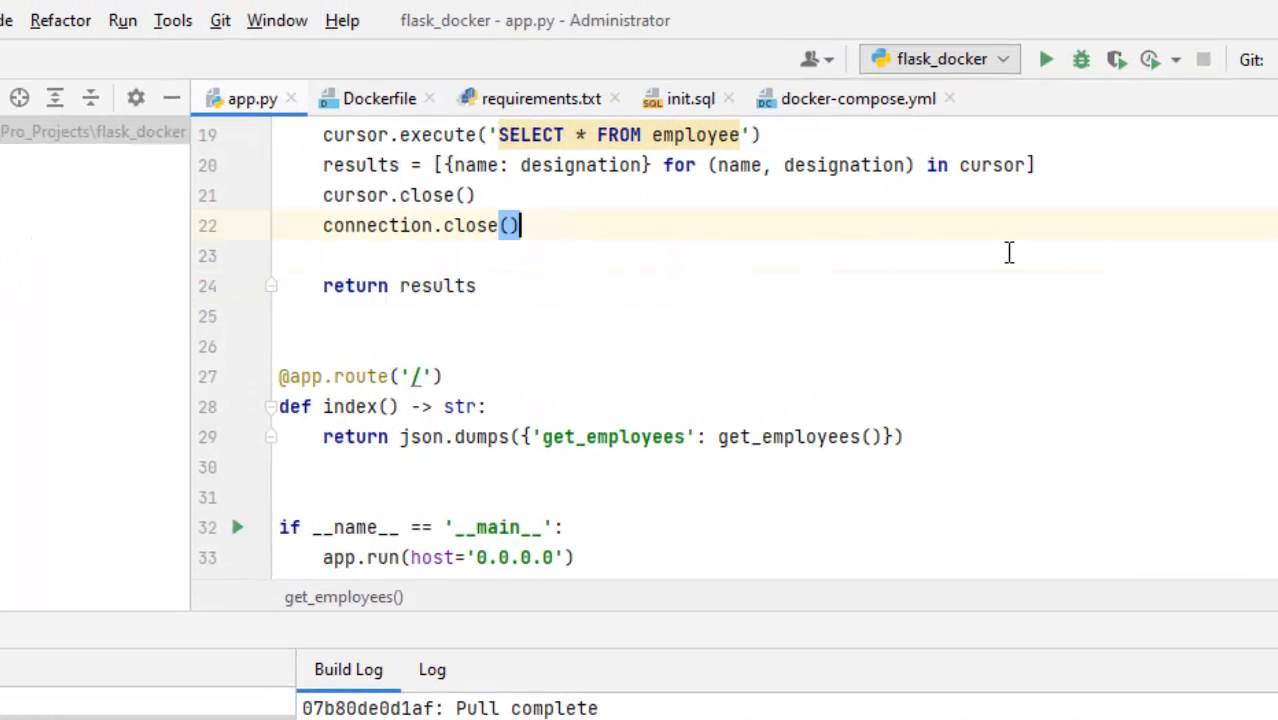
mouse_move(938, 58)
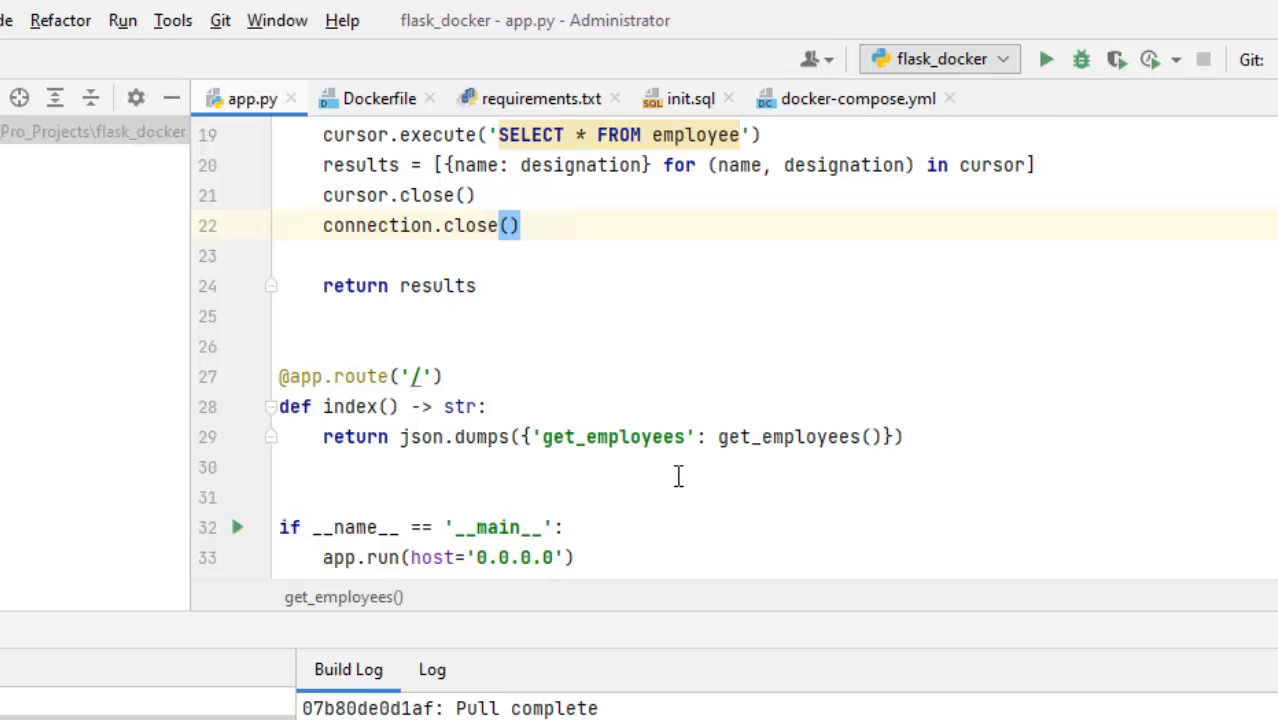
mouse_move(252, 468)
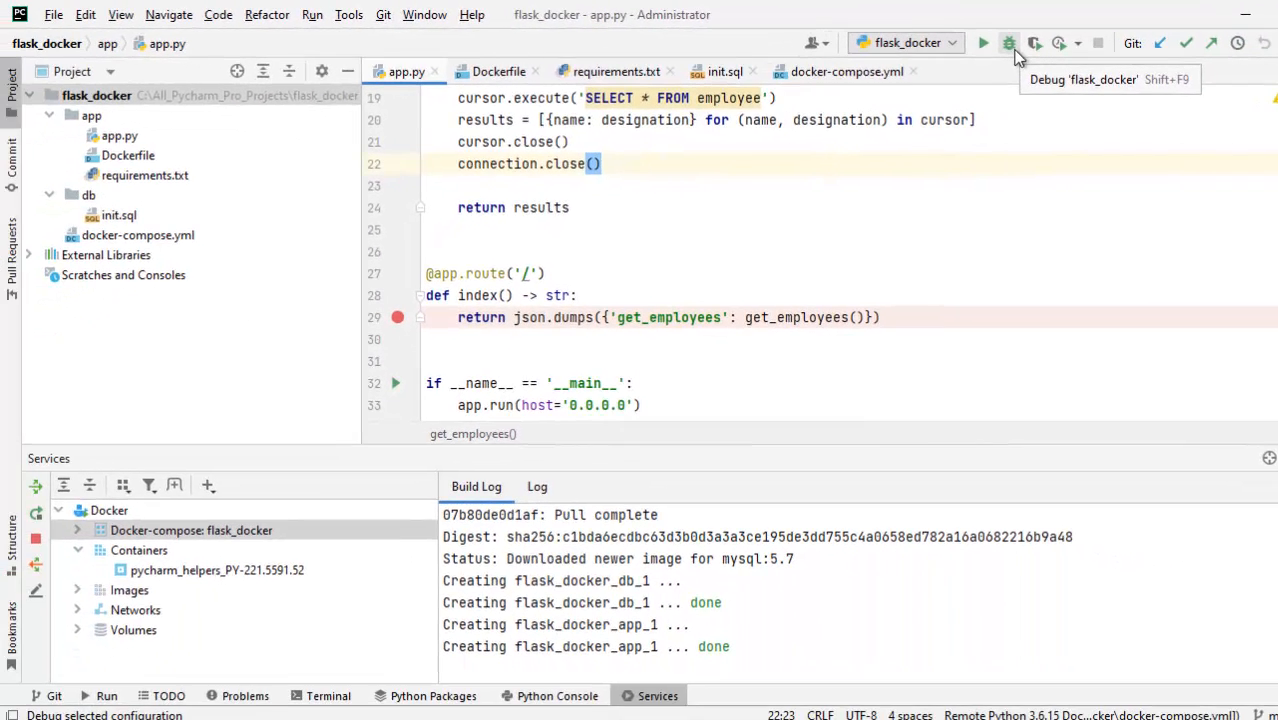
Start the flask_docker configuration in debug mode with the index() return-line breakpoint set.
click(1008, 42)
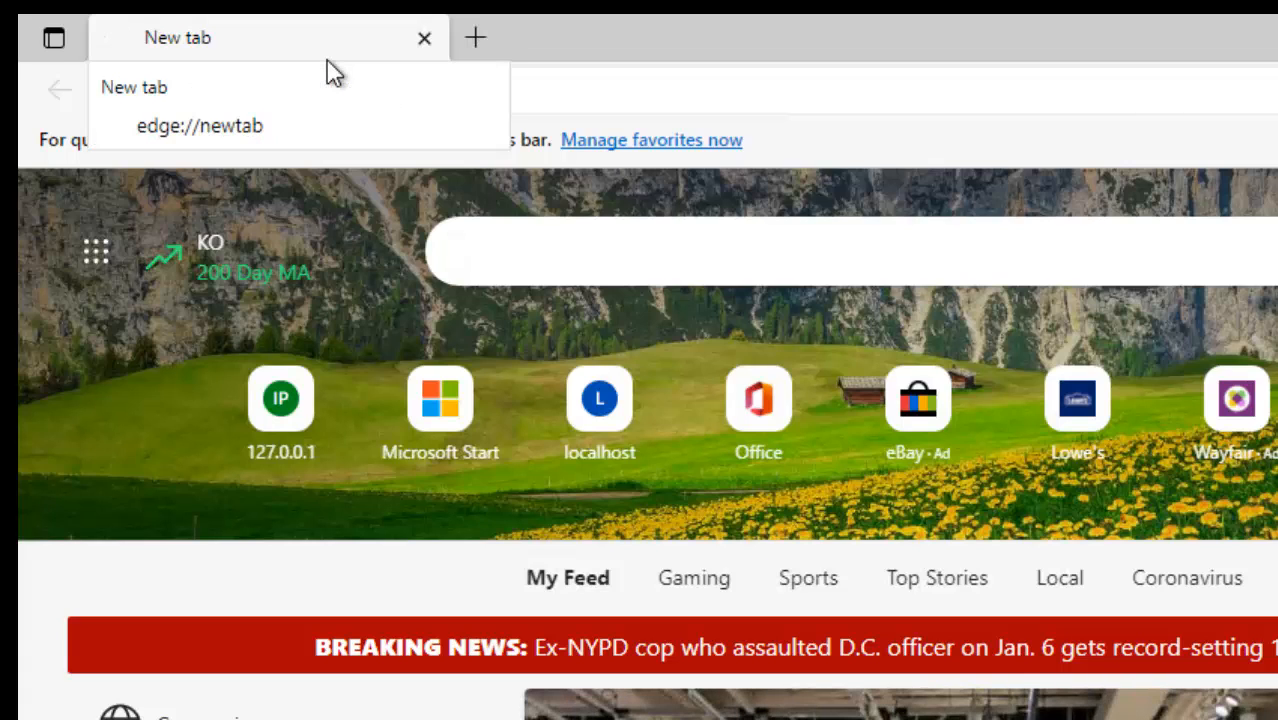
Request 127.0.0.1:5000 in Edge so the index() breakpoint is hit.
text(127.0.0.1:5000)
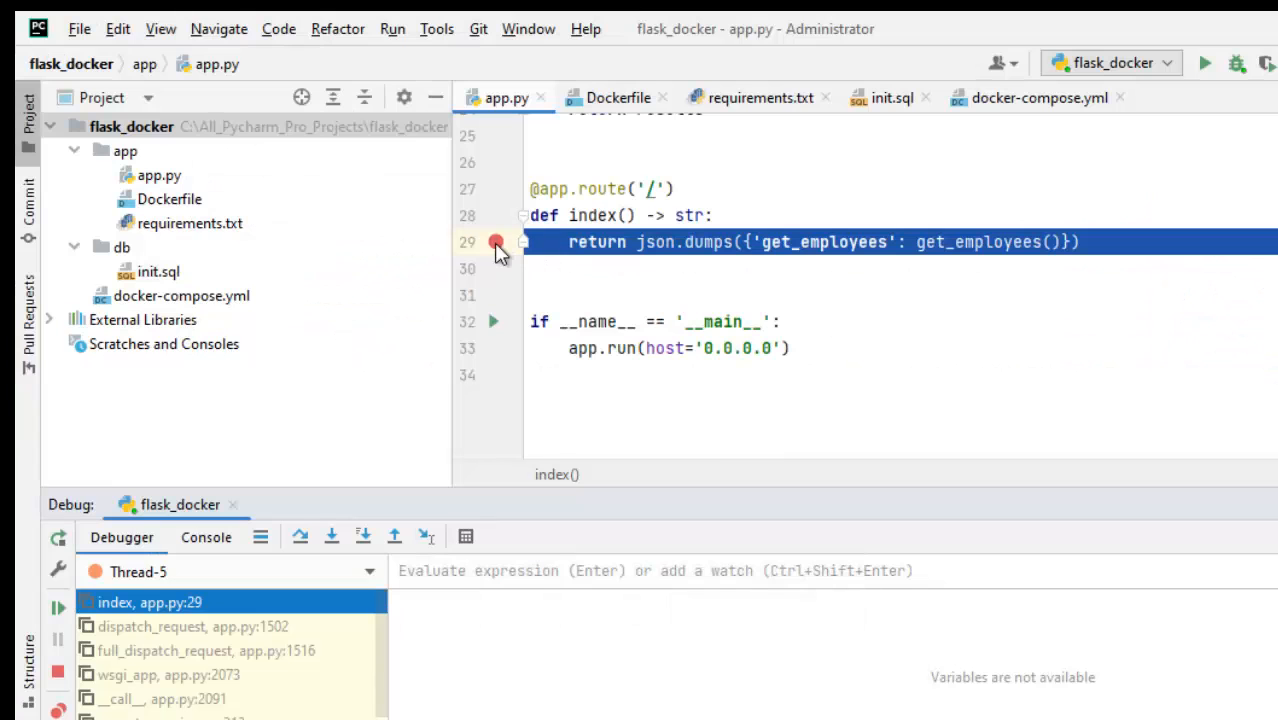
mouse_move(496, 242)
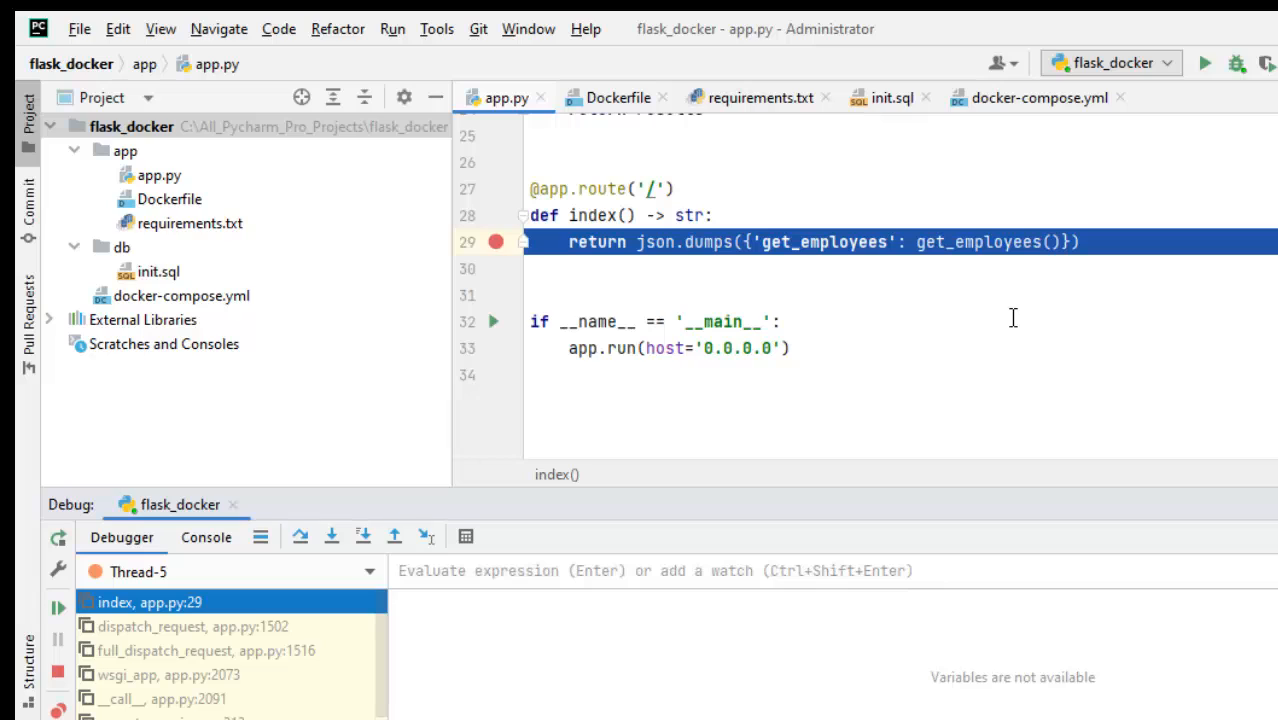
mouse_move(98, 644)
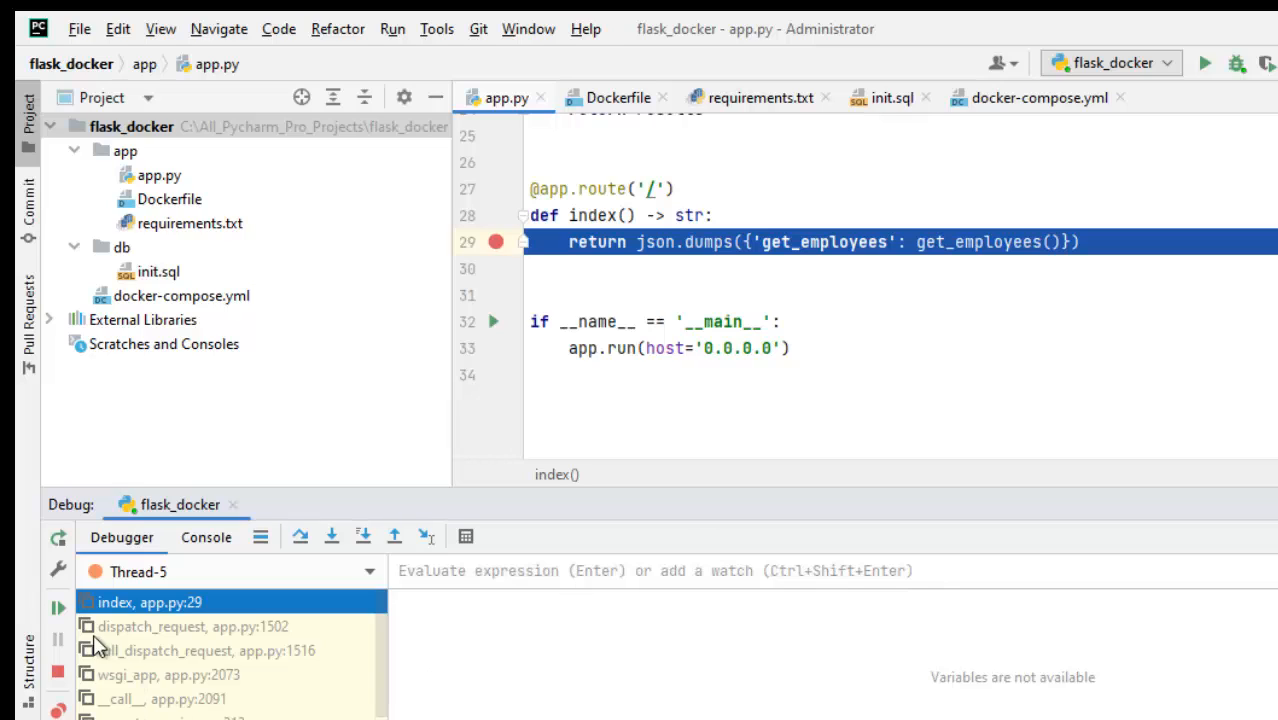
mouse_move(56, 608)
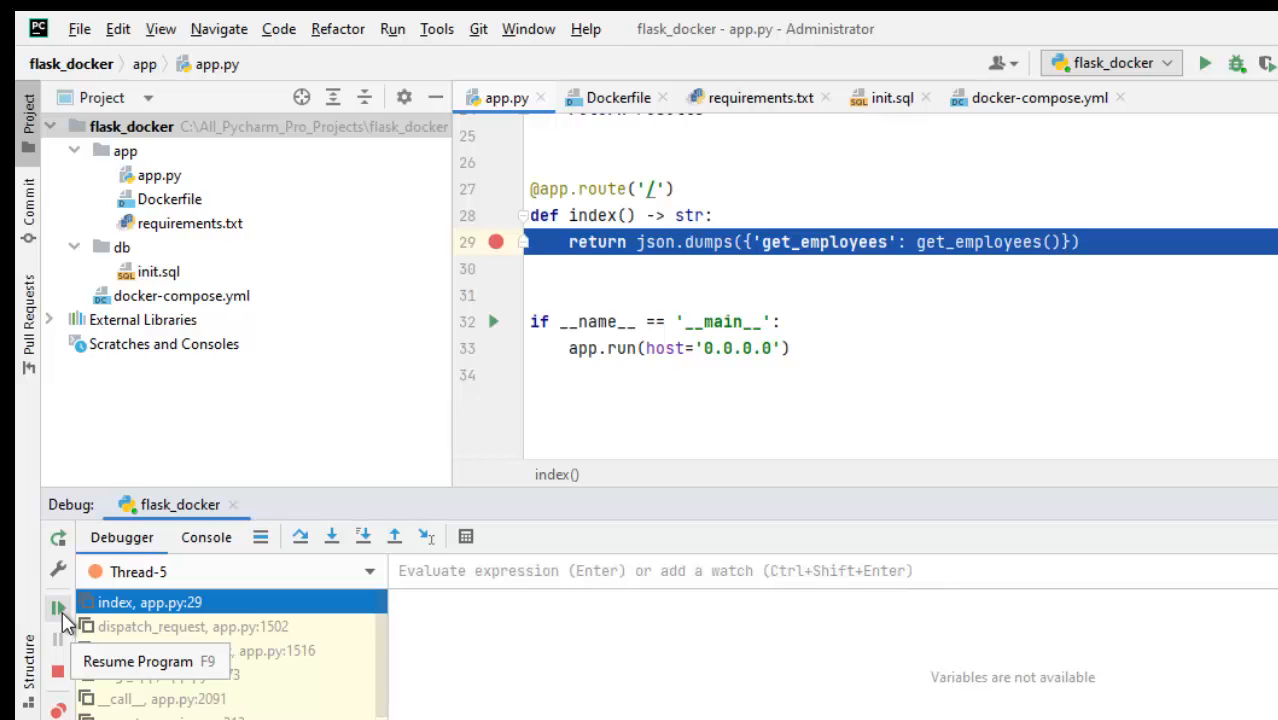
Resume the program past the index() breakpoint at app.py line 29.
click(56, 608)
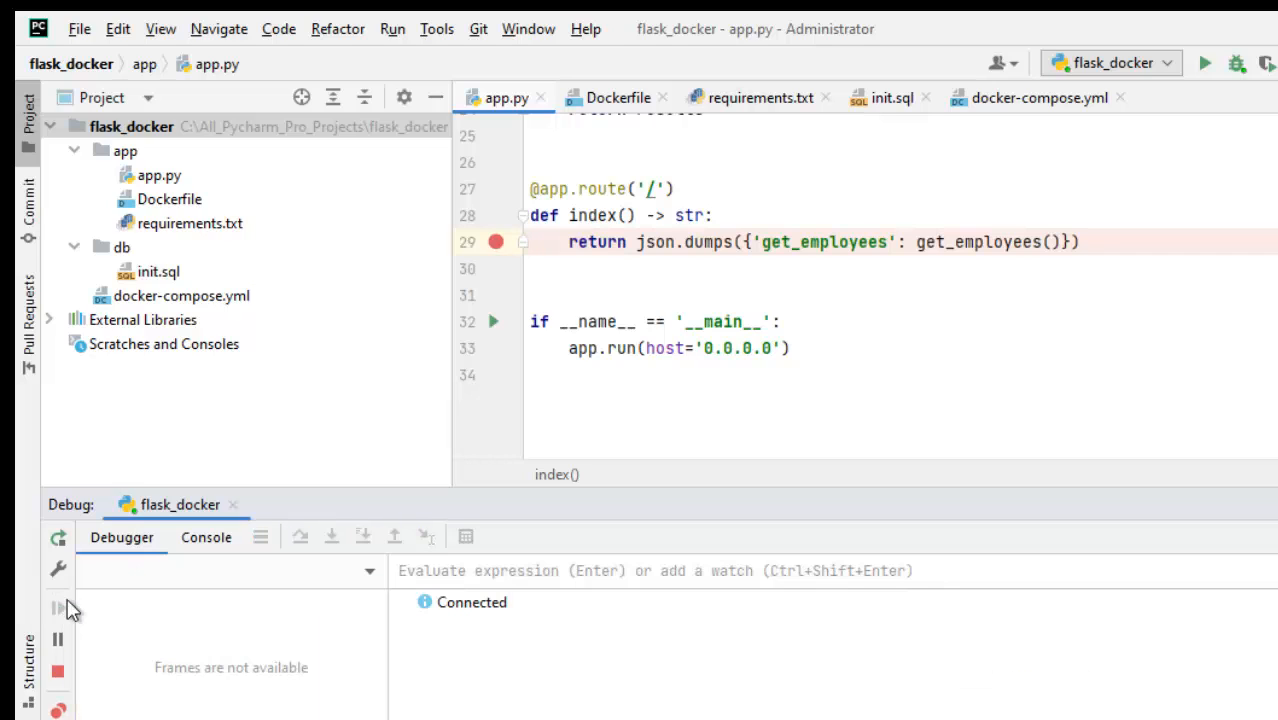